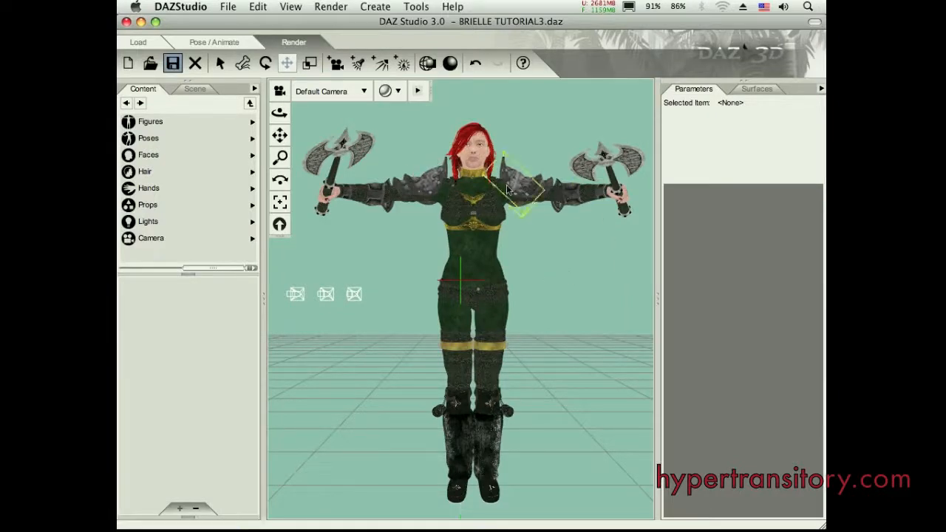
Show the VaLTSArms_BShldr1 arm surface's colour, texture and specular settings under Surfaces.
{"action": "left_click", "coordinate": [757, 89]}
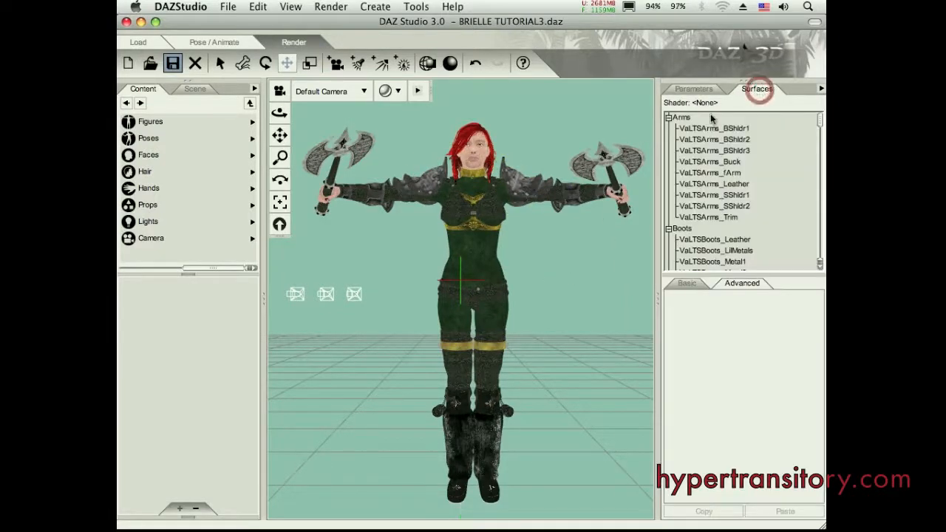
{"action": "left_click", "coordinate": [713, 127]}
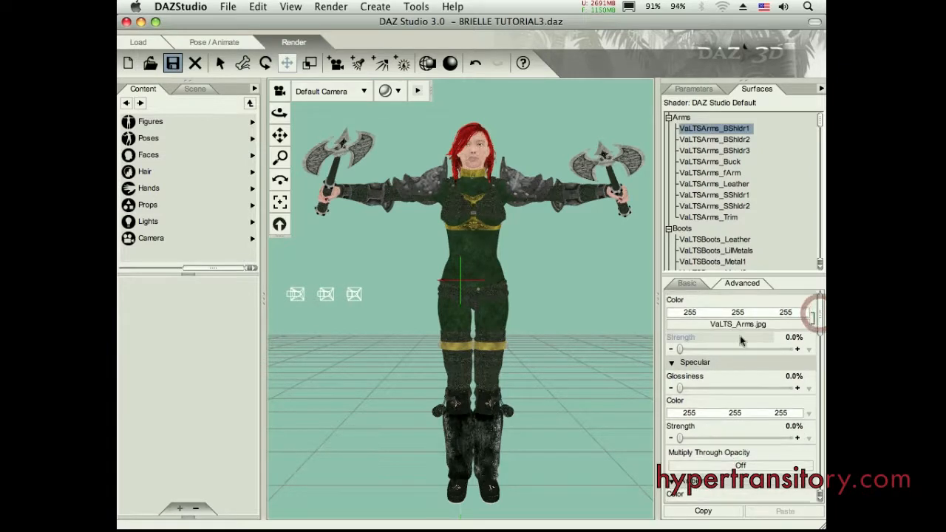
{"action": "scroll", "scroll_direction": "down", "scroll_amount": 3}
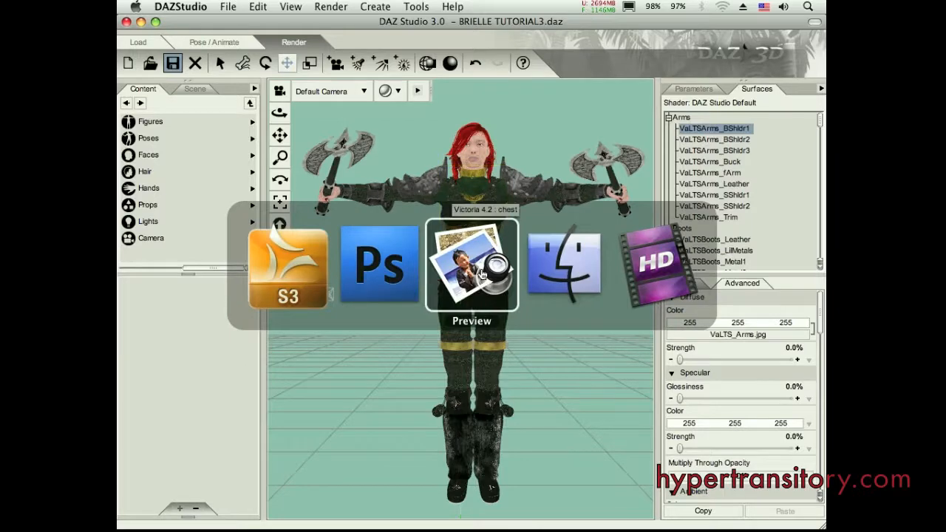
Bring brielle-test-render.jpg, the earlier white-background test render, to the front in Preview.
{"action": "left_click", "coordinate": [471, 266]}
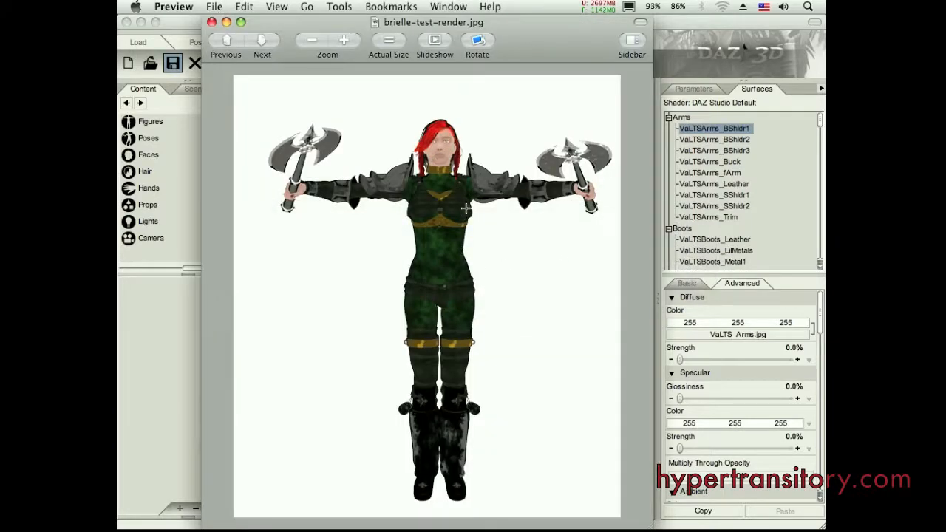
{"action": "mouse_move", "coordinate": [514, 262]}
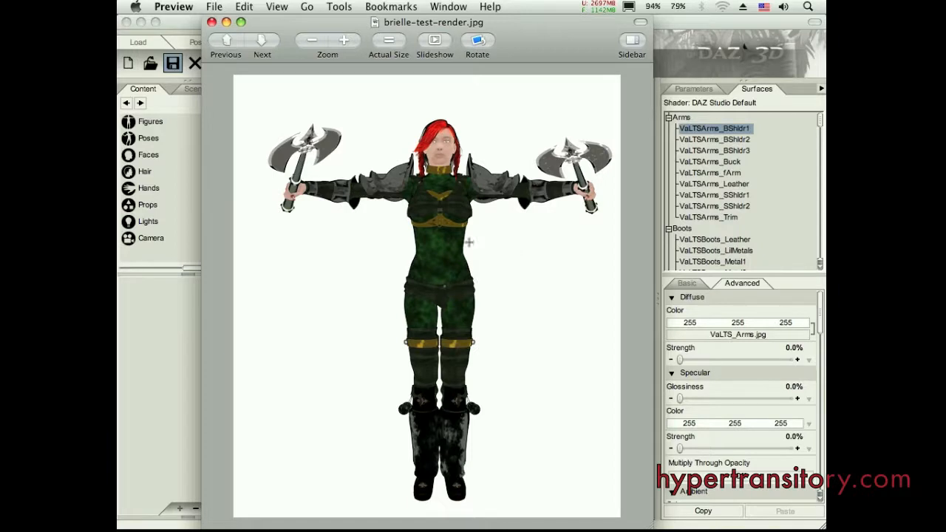
{"action": "mouse_move", "coordinate": [531, 158]}
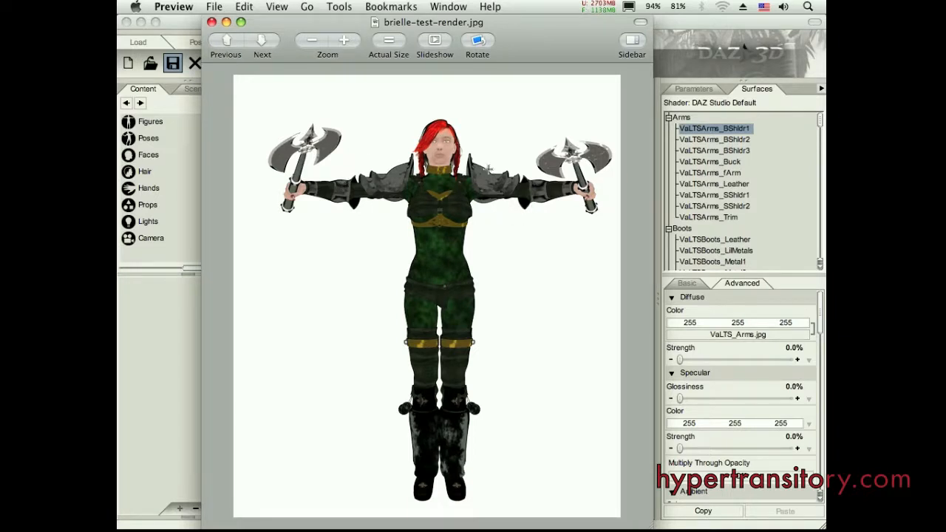
{"action": "mouse_move", "coordinate": [296, 92]}
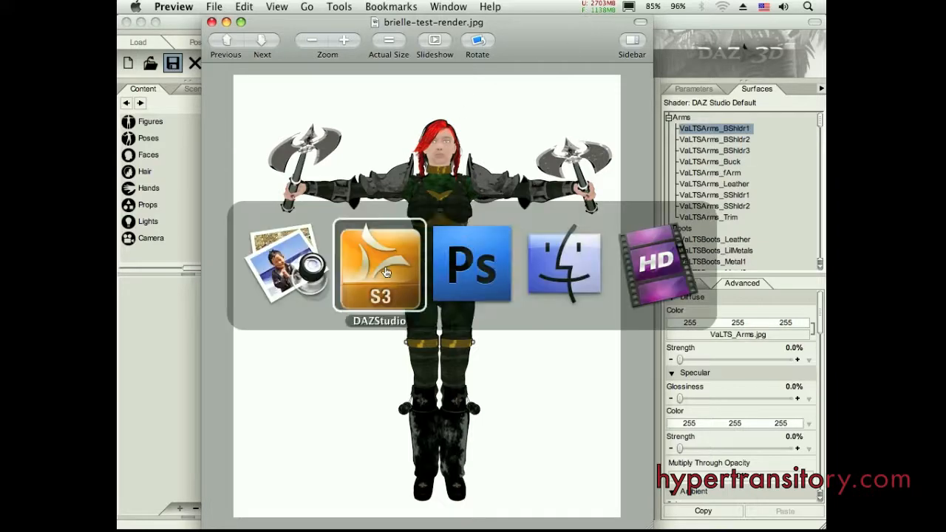
Return to the Scene list, collapse Victoria 4.2, try a pose tool on the arm and undo to the T-pose.
{"action": "left_click", "coordinate": [378, 266]}
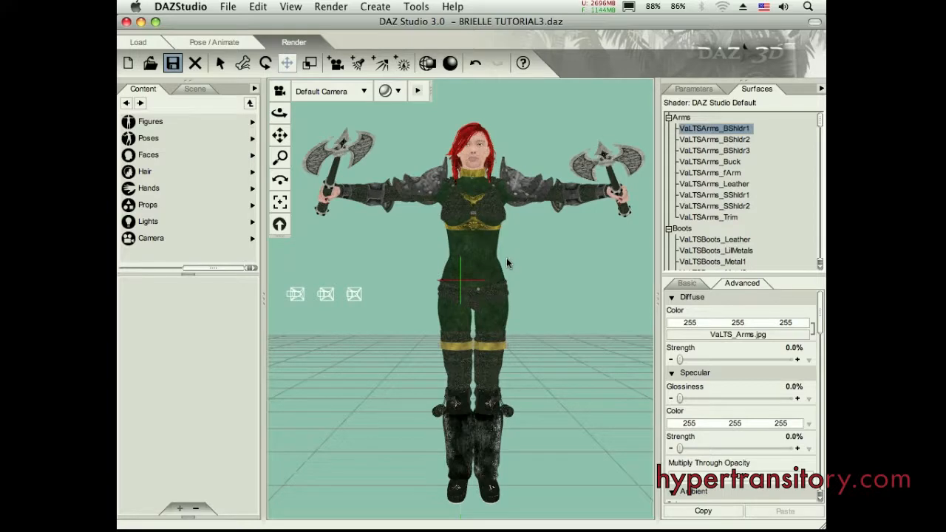
{"action": "left_click", "coordinate": [195, 89]}
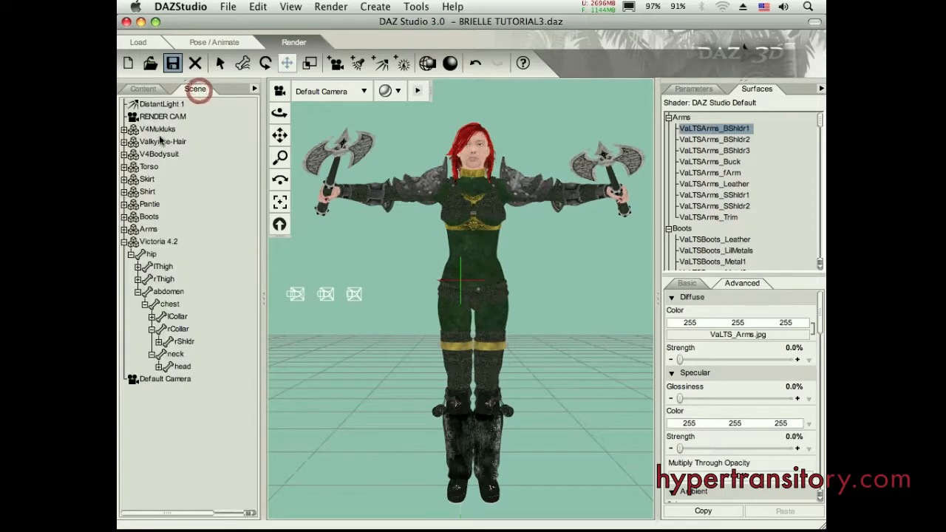
{"action": "left_click", "coordinate": [125, 242]}
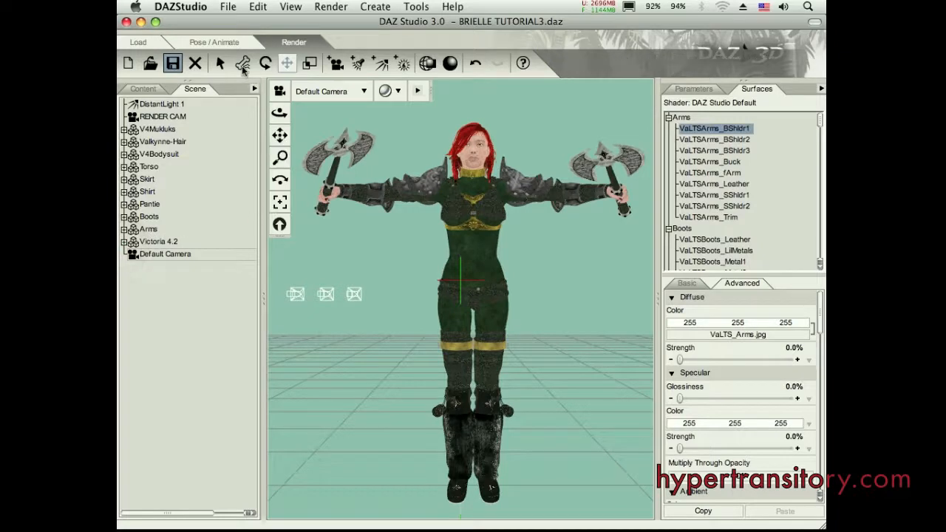
{"action": "mouse_move", "coordinate": [243, 62]}
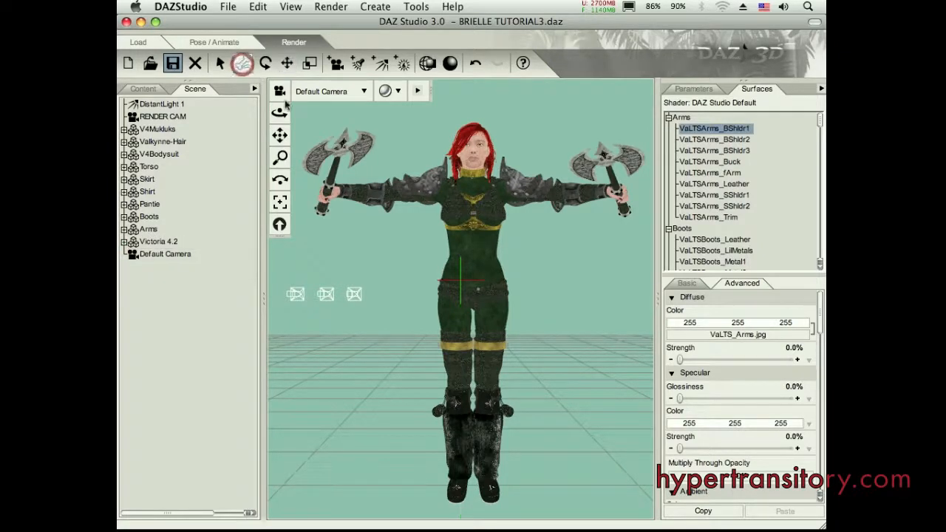
{"action": "left_click", "coordinate": [390, 192]}
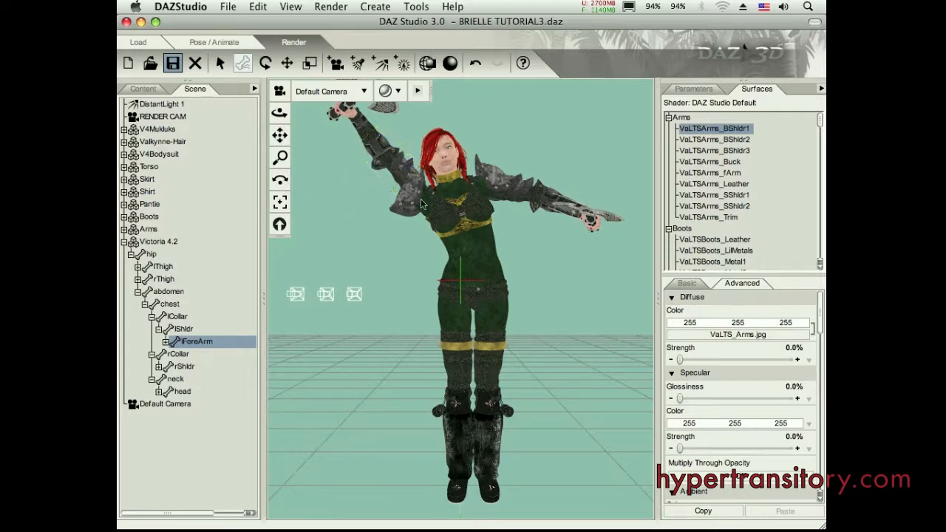
{"action": "mouse_move", "coordinate": [281, 157]}
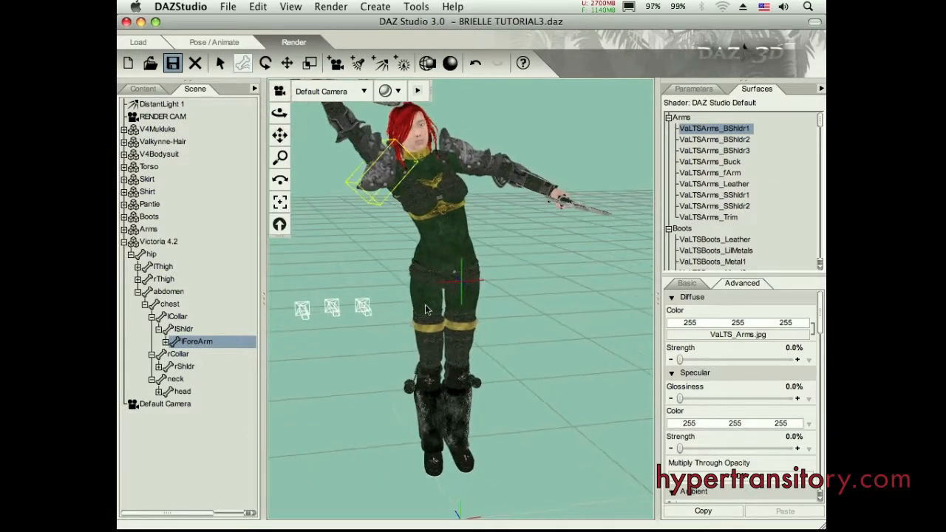
{"action": "left_click", "coordinate": [164, 278]}
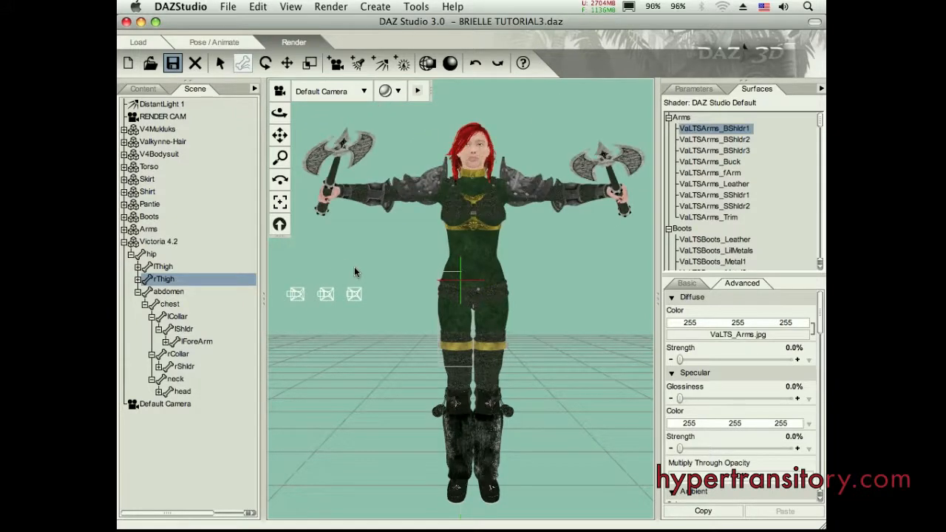
{"action": "mouse_move", "coordinate": [355, 356]}
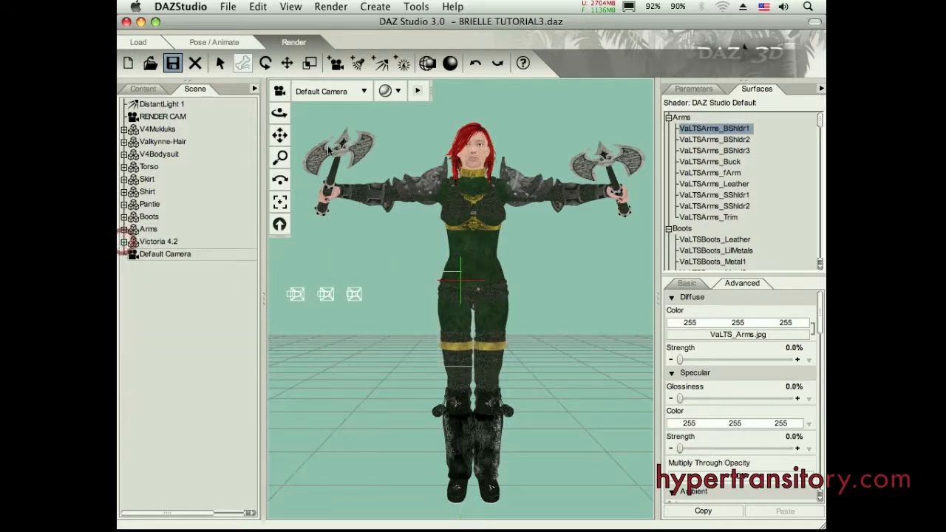
{"action": "mouse_move", "coordinate": [287, 62]}
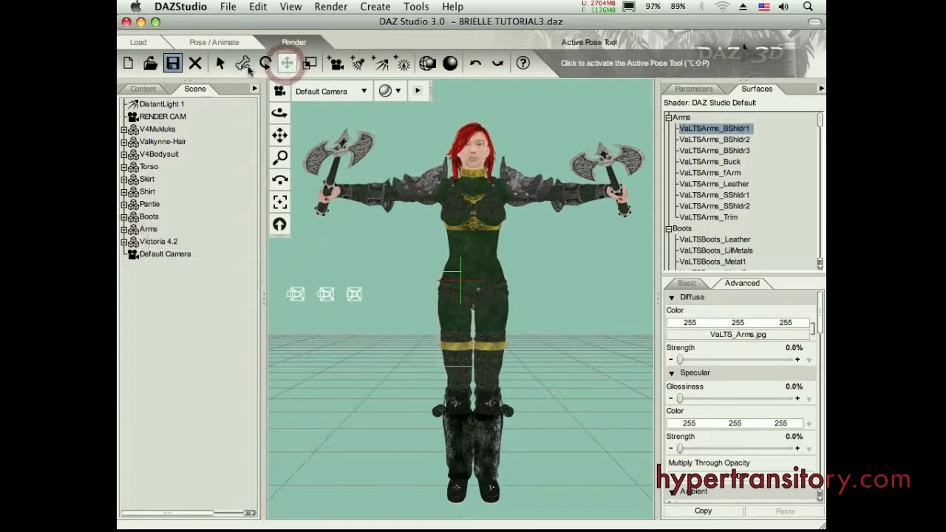
Bend the right thigh forward and the right shin at the knee to about 67.
{"action": "left_click", "coordinate": [692, 89]}
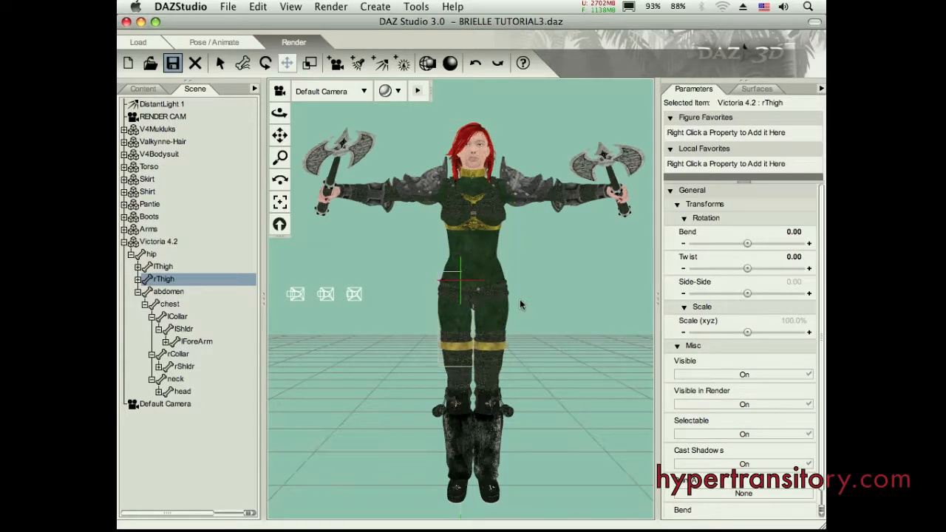
{"action": "mouse_move", "coordinate": [279, 111]}
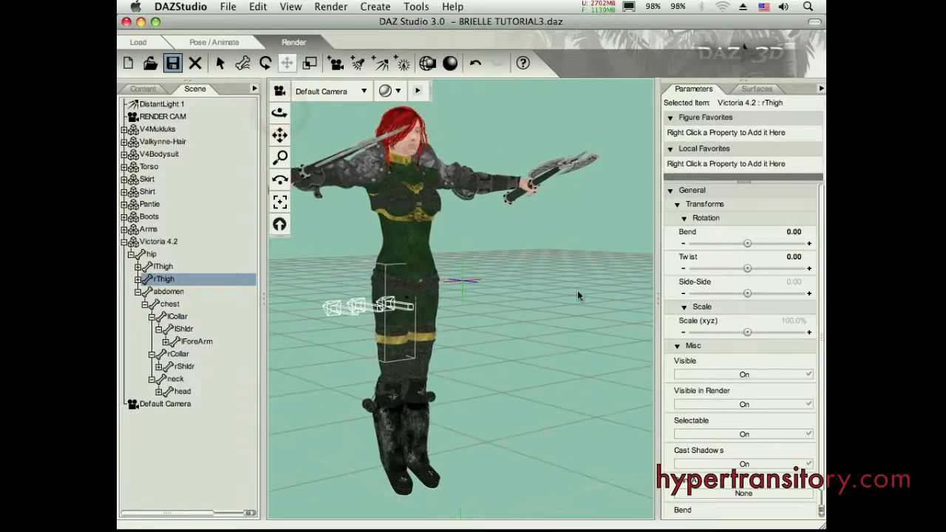
{"action": "left_click_drag", "start_coordinate": [748, 242], "coordinate": [751, 243]}
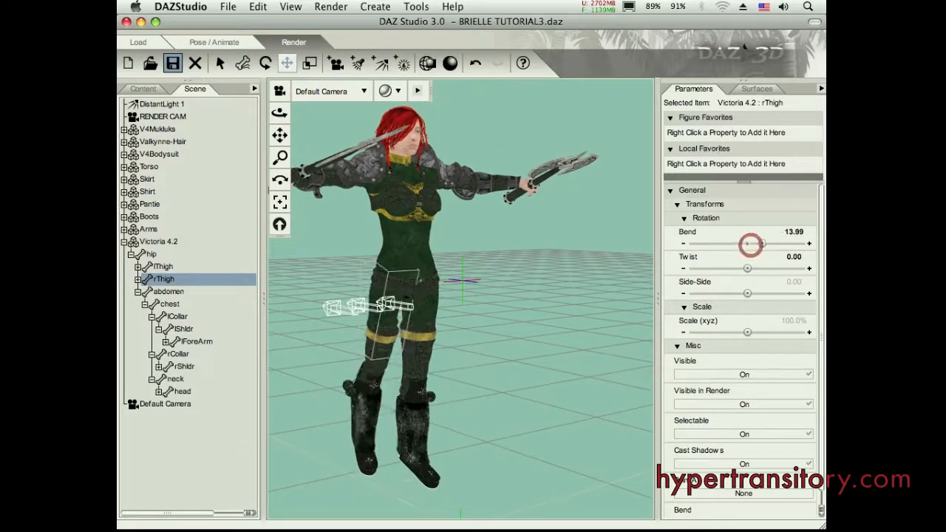
{"action": "left_click_drag", "start_coordinate": [748, 244], "coordinate": [725, 244]}
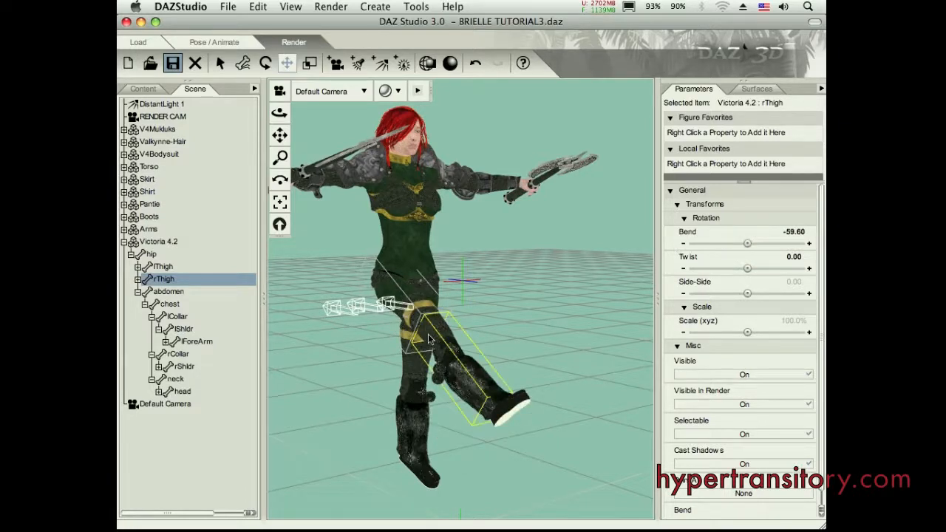
{"action": "left_click", "coordinate": [169, 291]}
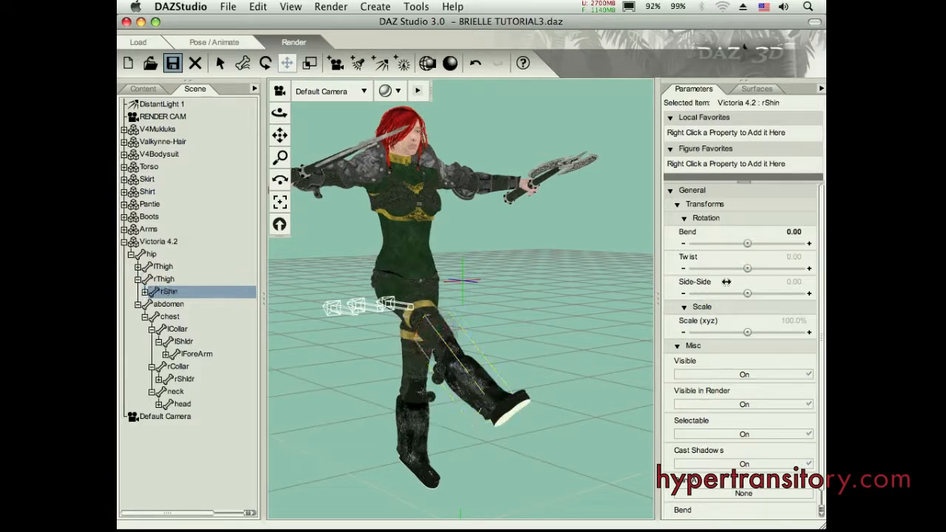
{"action": "left_click_drag", "start_coordinate": [748, 242], "coordinate": [769, 243]}
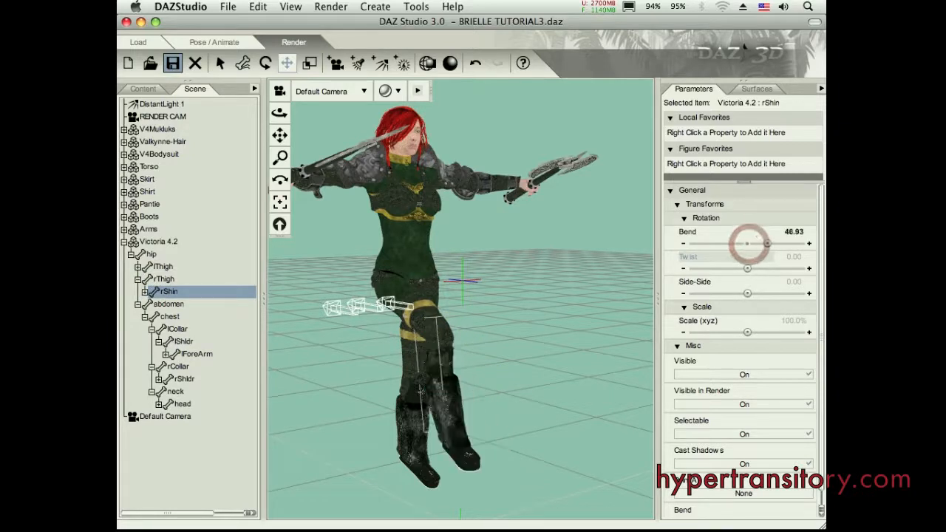
{"action": "left_click_drag", "start_coordinate": [766, 244], "coordinate": [748, 244]}
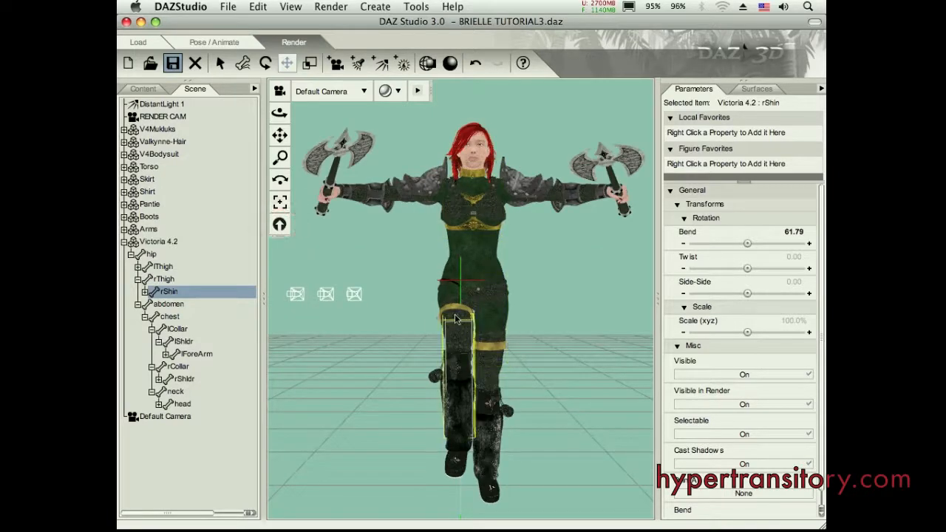
Fine-tune the right thigh bend to about -46, then select the abdomen for posing.
{"action": "left_click", "coordinate": [164, 278]}
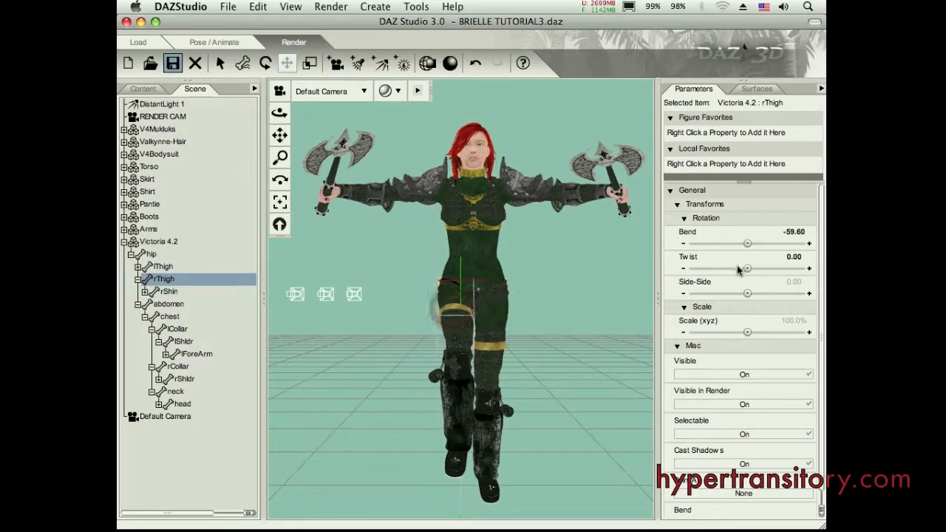
{"action": "left_click_drag", "start_coordinate": [747, 243], "coordinate": [768, 243]}
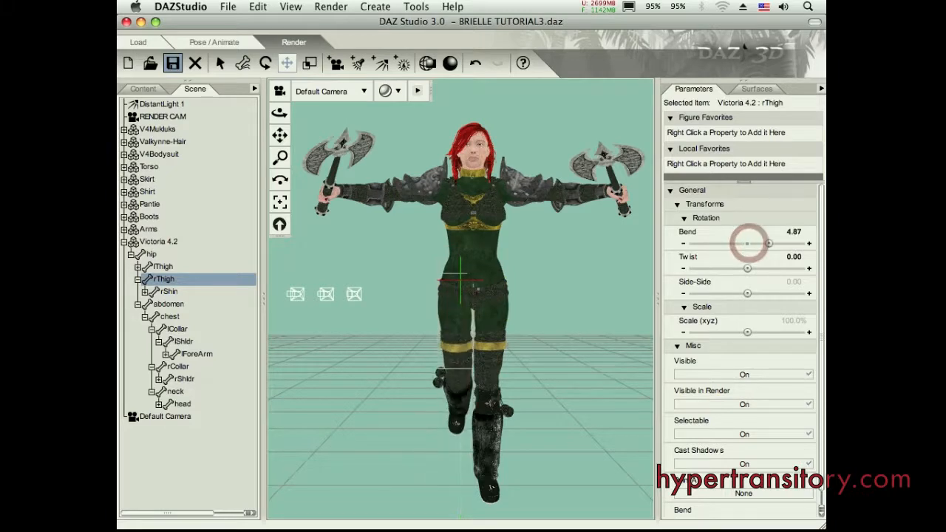
{"action": "left_click_drag", "start_coordinate": [769, 242], "coordinate": [747, 242]}
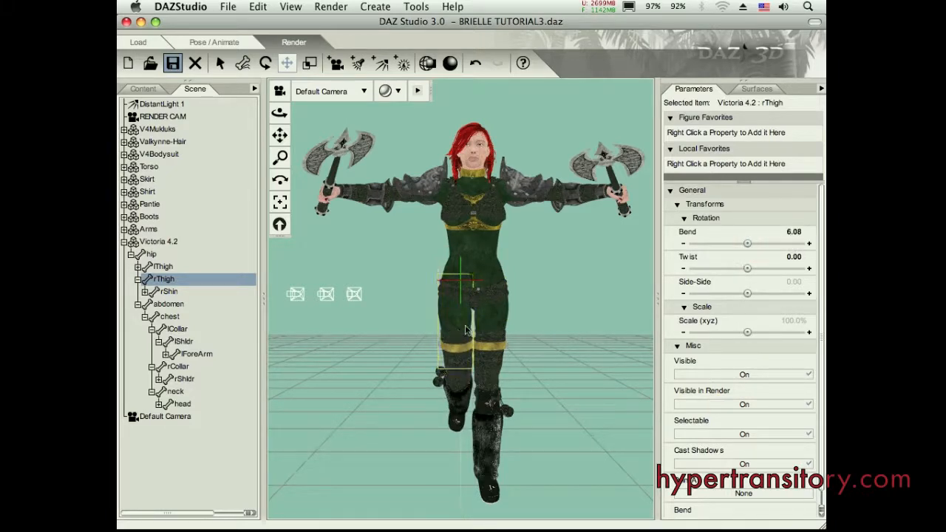
{"action": "left_click", "coordinate": [163, 266]}
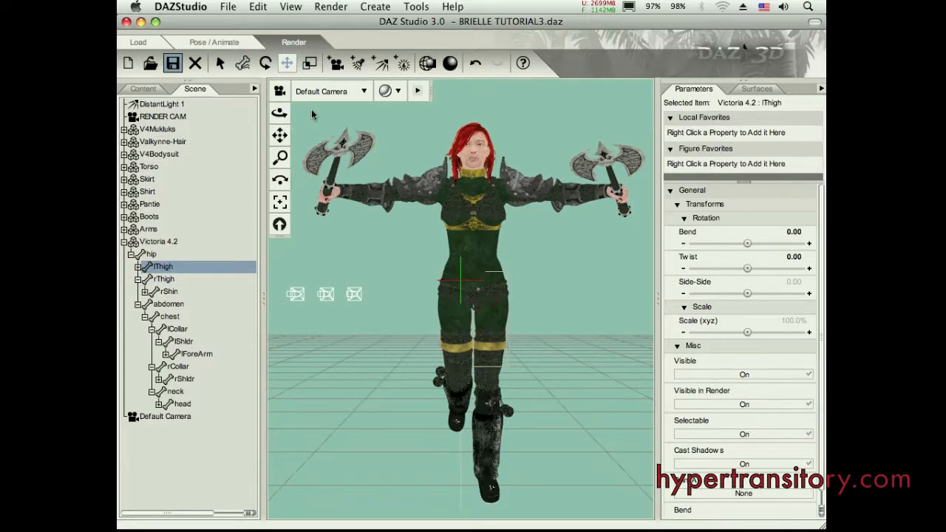
{"action": "left_click_drag", "start_coordinate": [748, 244], "coordinate": [745, 244]}
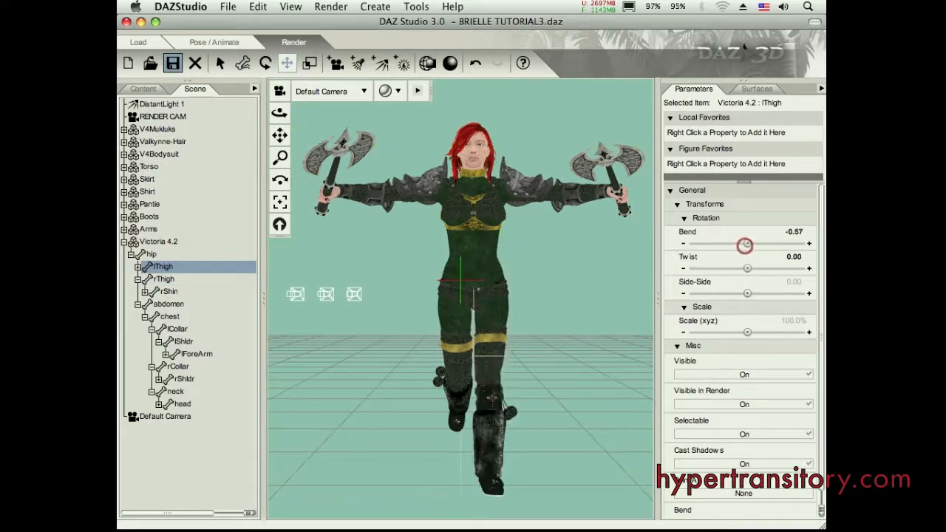
{"action": "left_click_drag", "start_coordinate": [745, 244], "coordinate": [746, 244]}
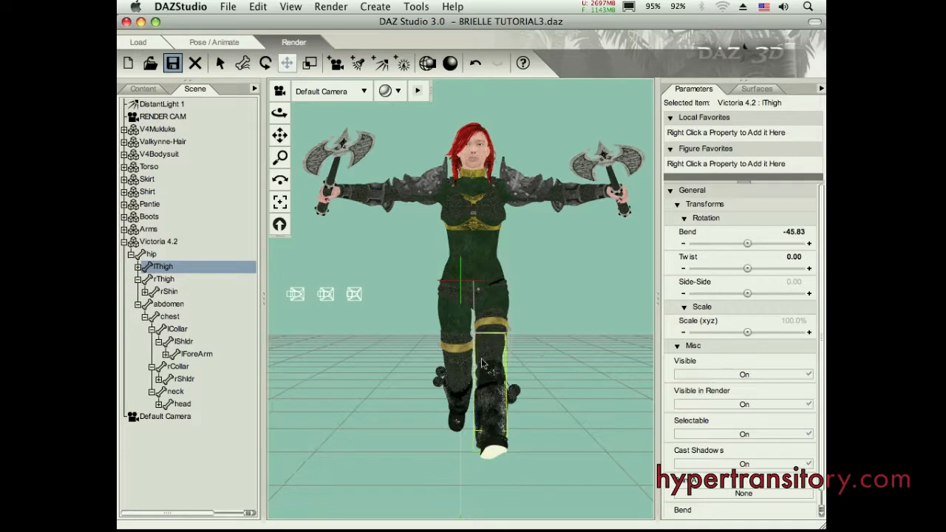
{"action": "left_click", "coordinate": [169, 278]}
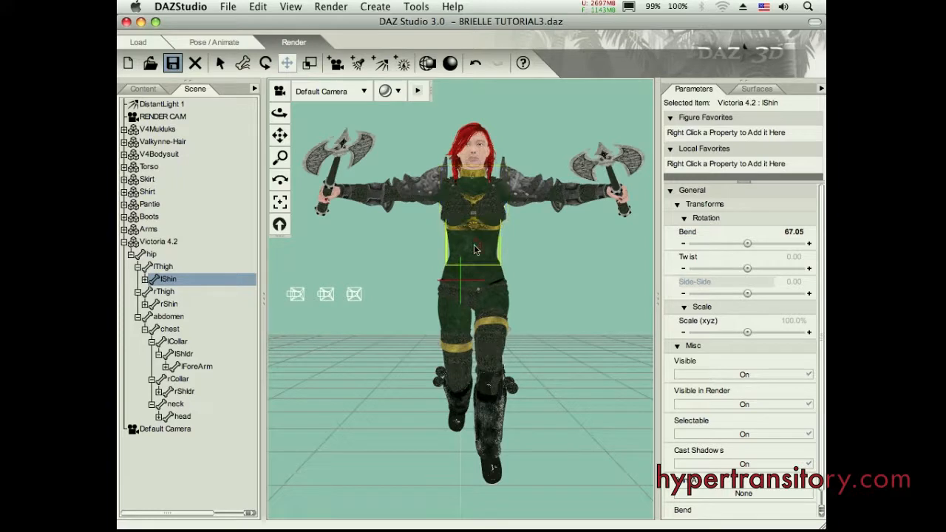
{"action": "left_click", "coordinate": [168, 316]}
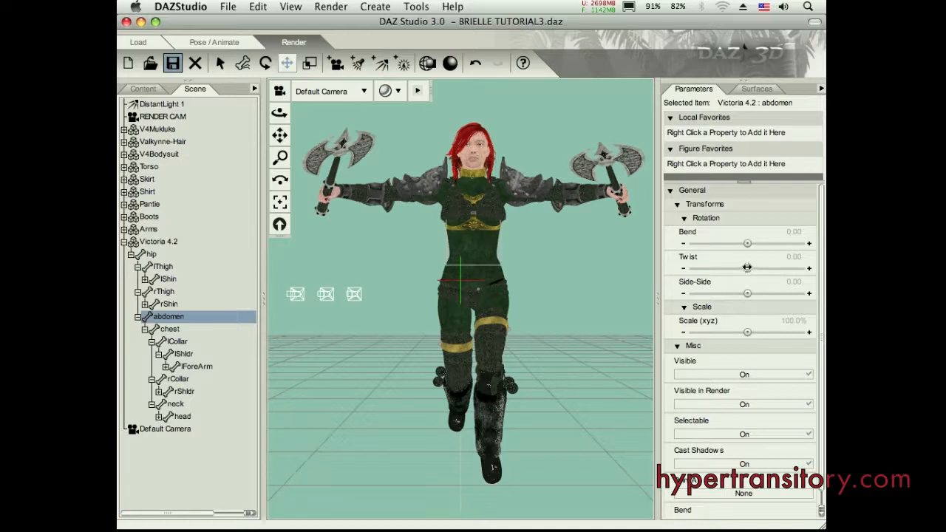
Twist the abdomen to about -37 with a -9 bend, and bend the chest to about 13.66.
{"action": "left_click_drag", "start_coordinate": [747, 268], "coordinate": [727, 268]}
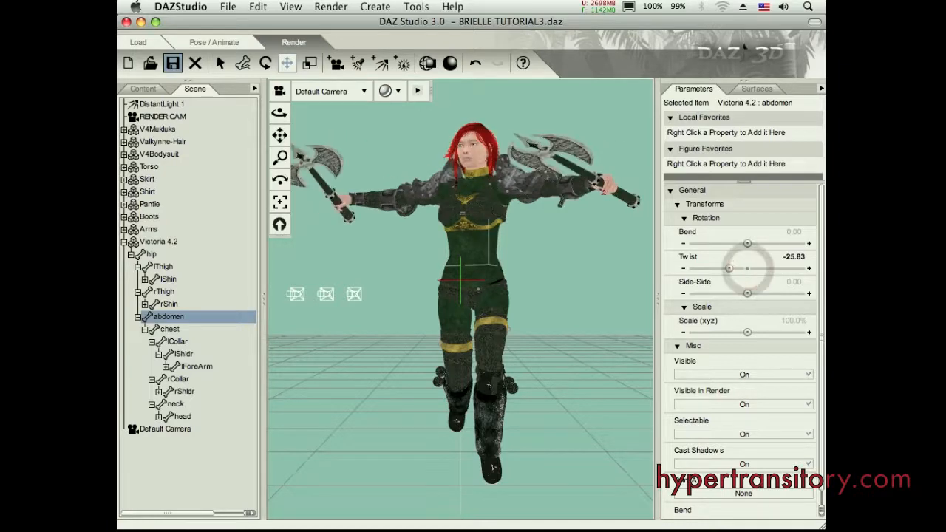
{"action": "left_click_drag", "start_coordinate": [747, 268], "coordinate": [727, 268]}
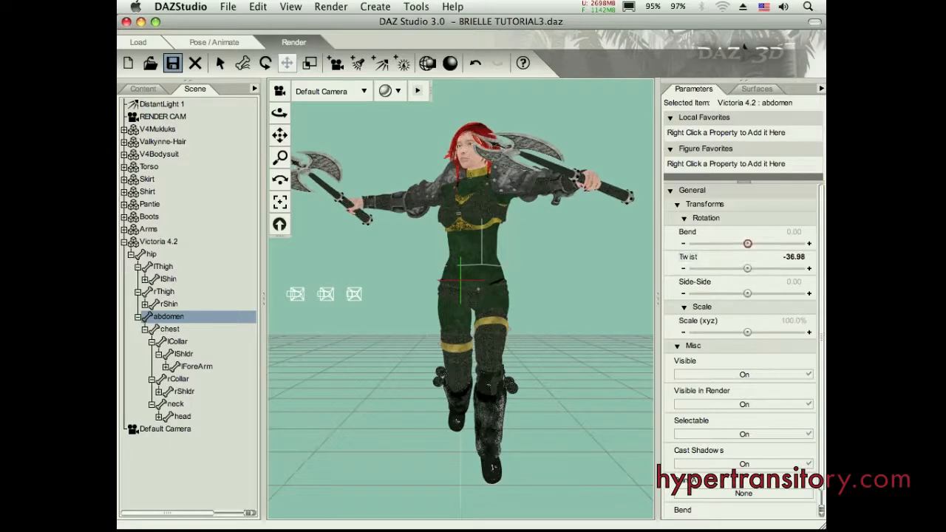
{"action": "left_click_drag", "start_coordinate": [746, 242], "coordinate": [761, 243]}
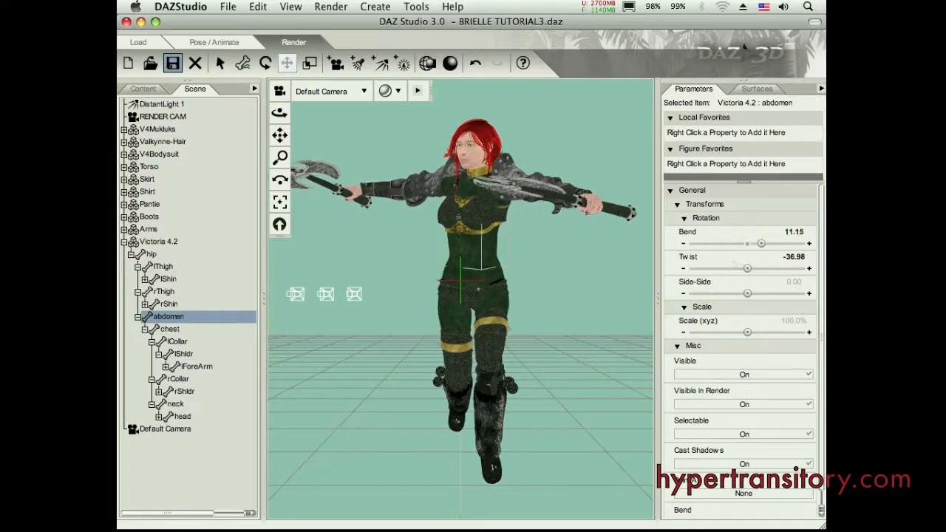
{"action": "left_click_drag", "start_coordinate": [761, 242], "coordinate": [732, 243]}
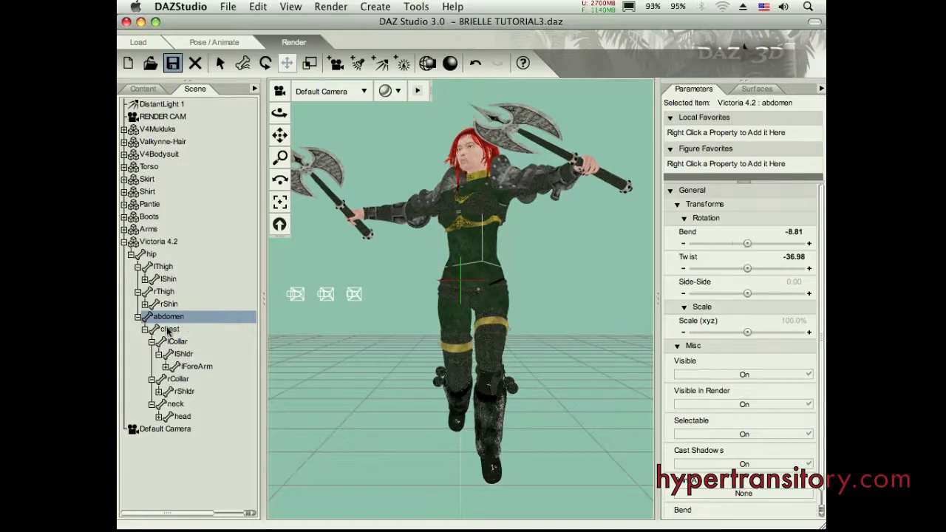
{"action": "left_click", "coordinate": [168, 328]}
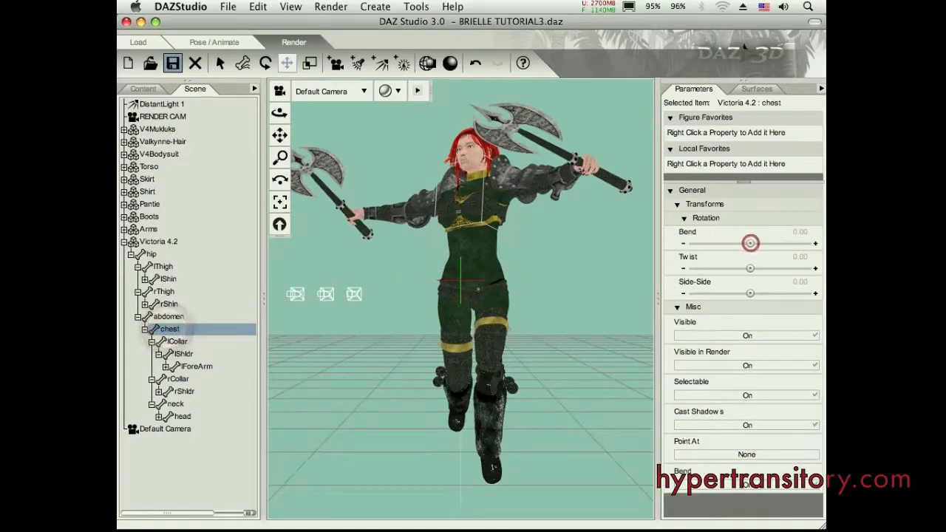
{"action": "left_click_drag", "start_coordinate": [751, 242], "coordinate": [734, 243]}
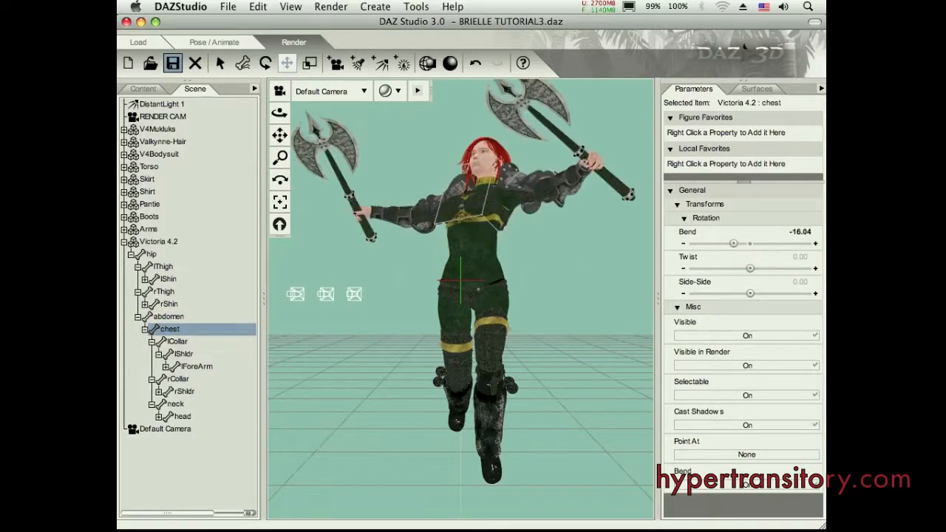
{"action": "left_click_drag", "start_coordinate": [734, 243], "coordinate": [739, 243]}
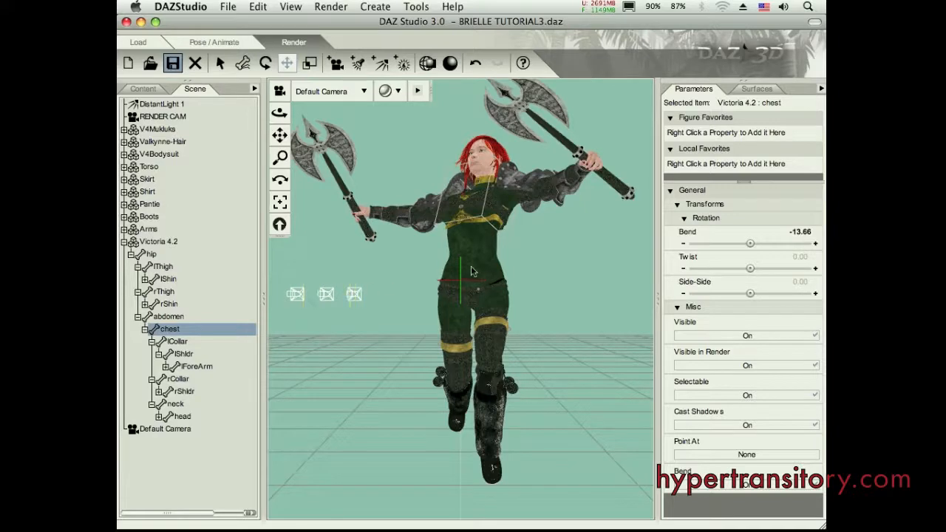
Twist the right forearm to about -65.68 so its axe points up, then select the whole figure.
{"action": "left_click", "coordinate": [323, 151]}
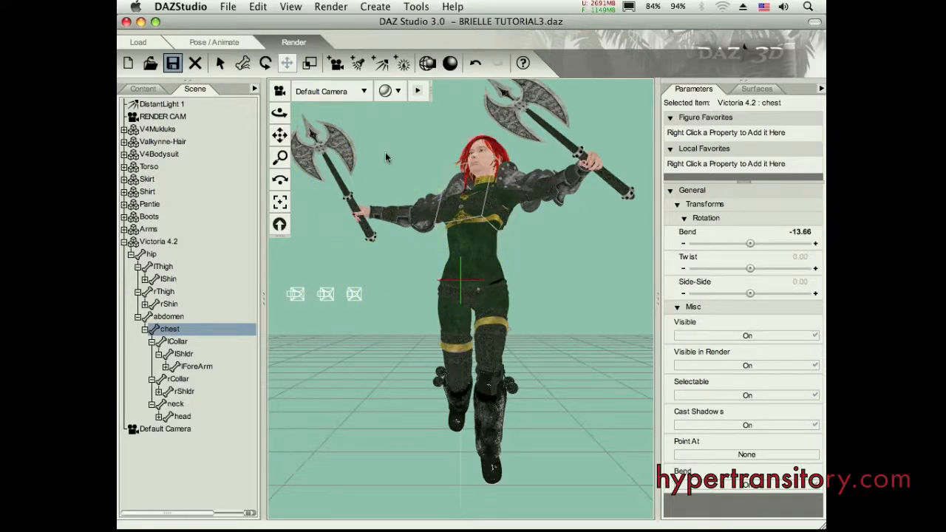
{"action": "mouse_move", "coordinate": [337, 254]}
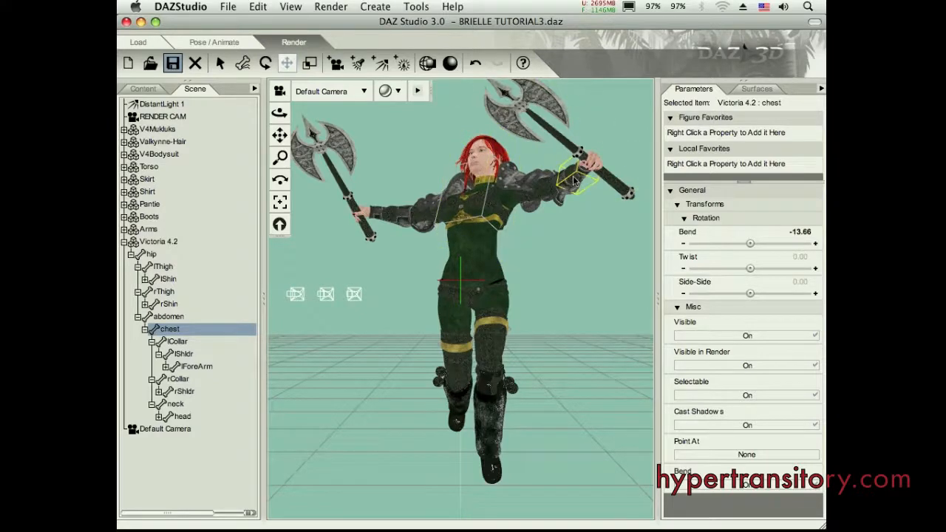
{"action": "left_click", "coordinate": [197, 367]}
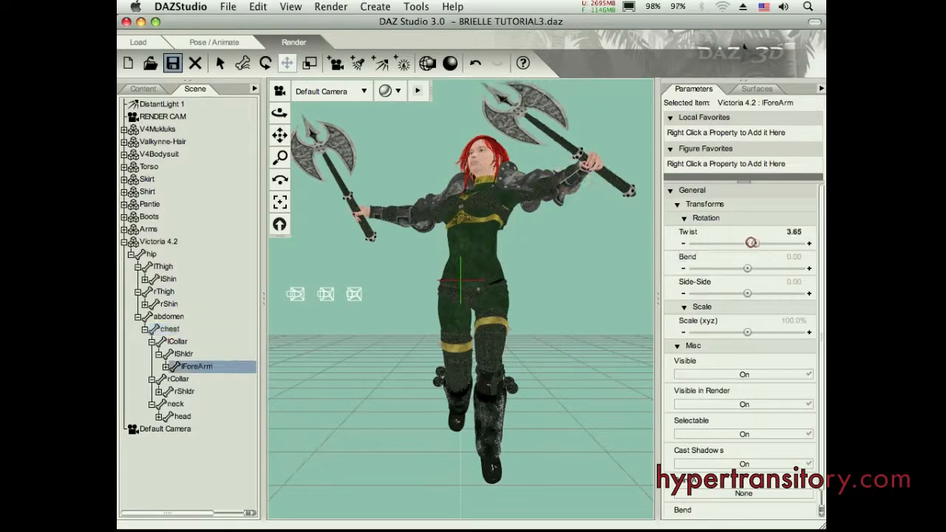
{"action": "left_click_drag", "start_coordinate": [751, 242], "coordinate": [725, 242]}
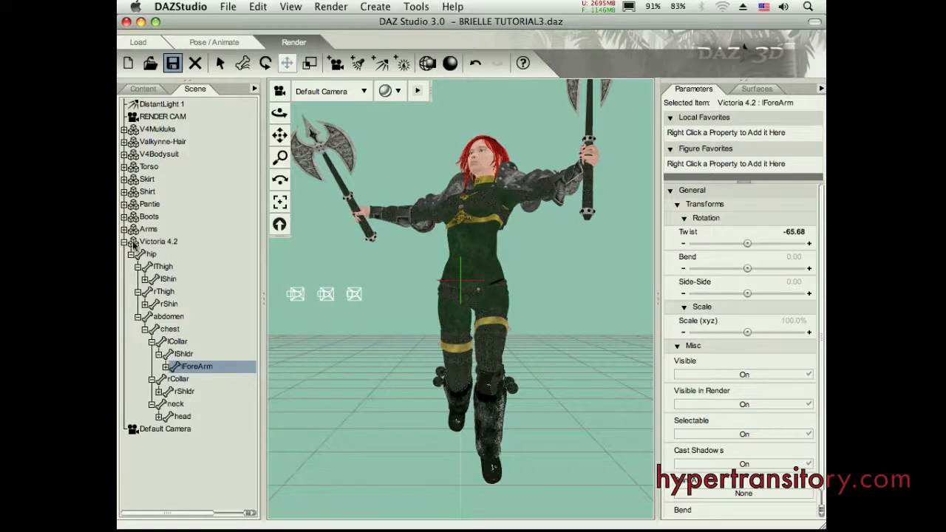
{"action": "left_click", "coordinate": [160, 243]}
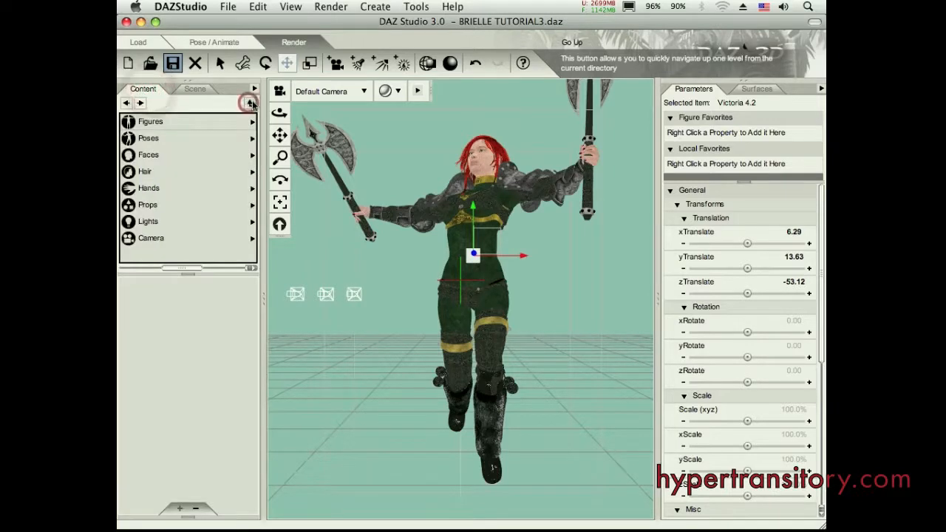
Browse the library folders to scripts and apply the Soryan Girl Character POSE preset to Victoria 4.2.
{"action": "left_click", "coordinate": [248, 103]}
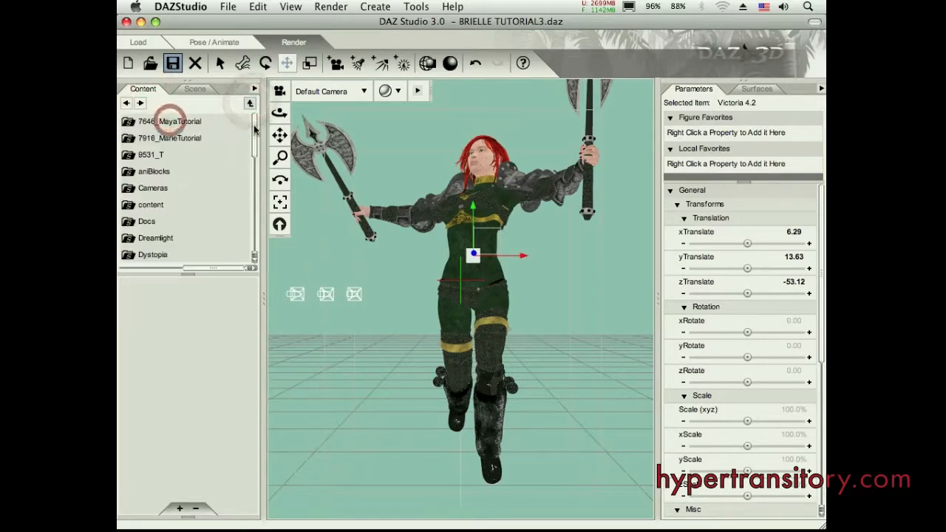
{"action": "scroll", "scroll_direction": "down", "scroll_amount": 3}
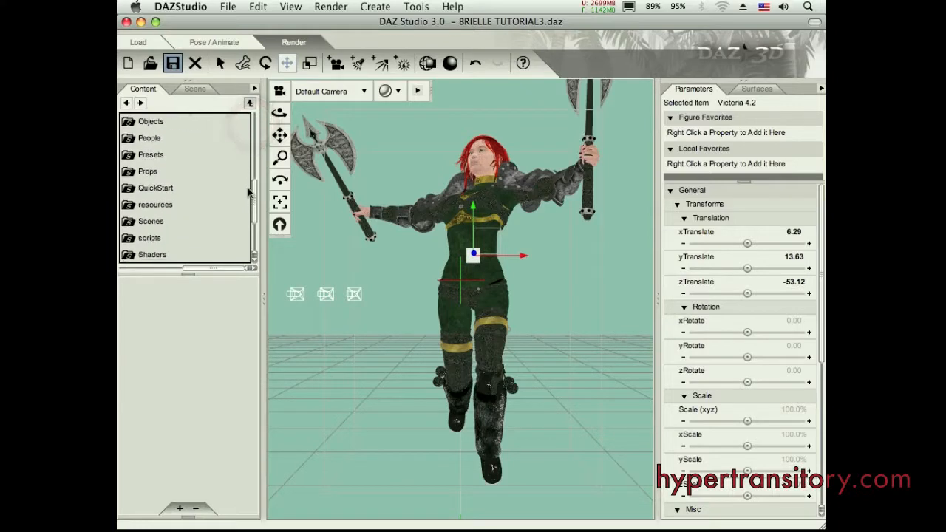
{"action": "left_click", "coordinate": [151, 225]}
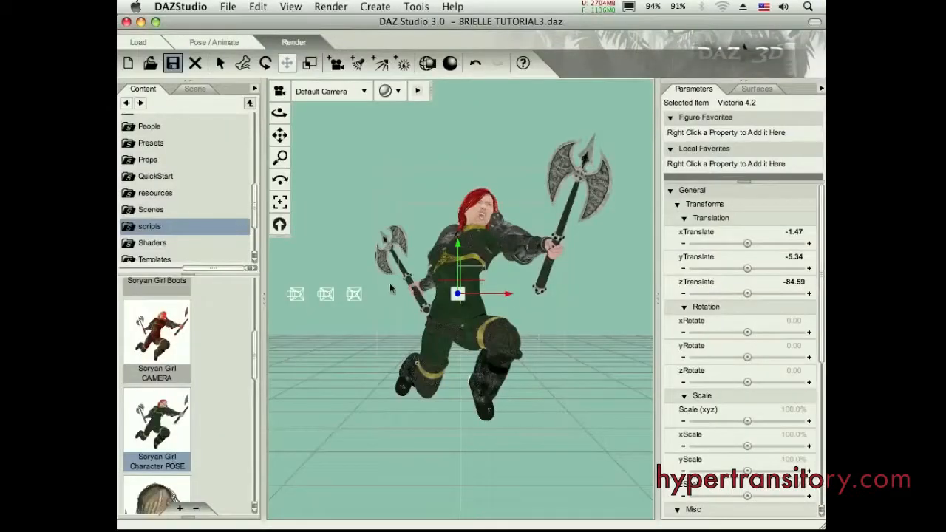
{"action": "mouse_move", "coordinate": [322, 163]}
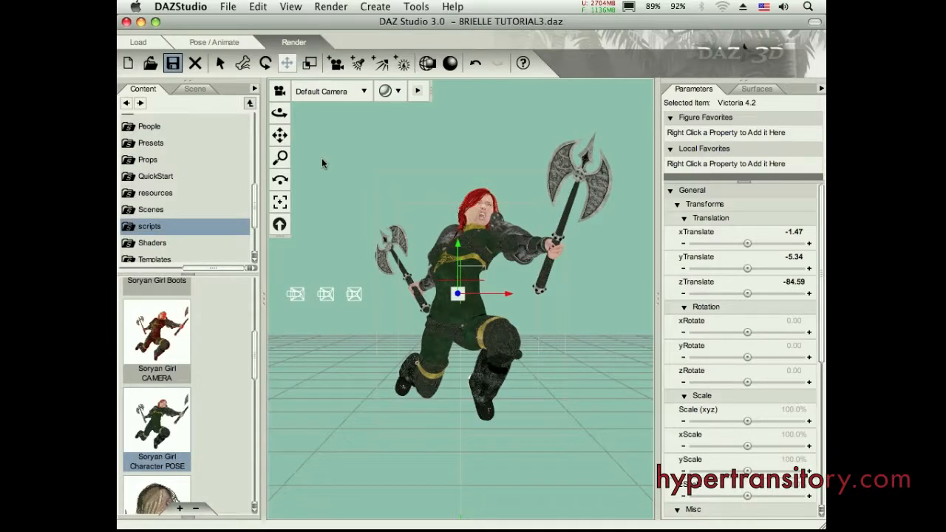
{"action": "mouse_move", "coordinate": [305, 115]}
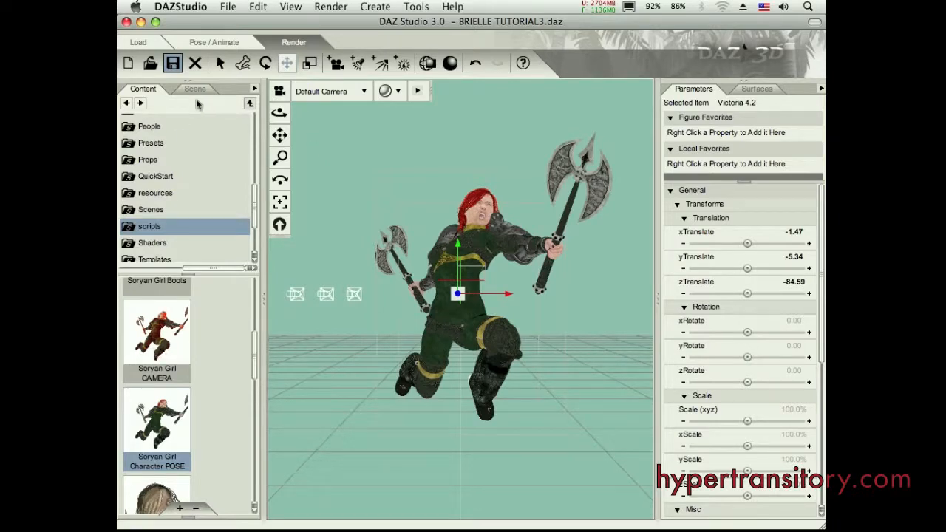
Switch the viewport camera to RENDER CAM, framing the leaping warrior up close.
{"action": "left_click", "coordinate": [195, 89]}
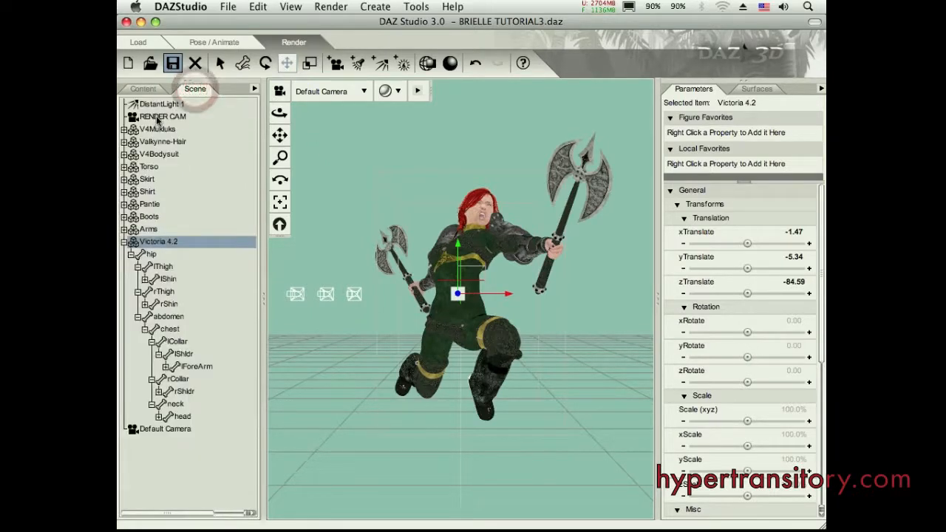
{"action": "left_click", "coordinate": [143, 89]}
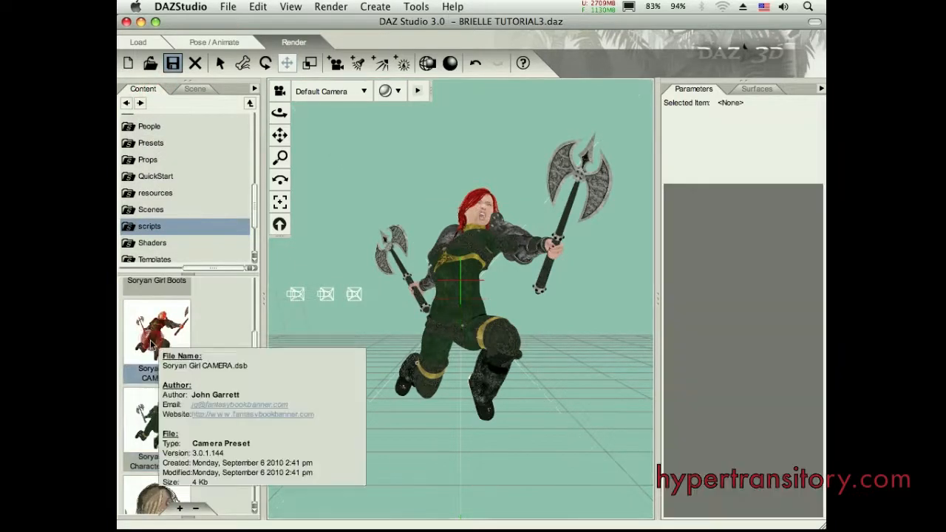
{"action": "left_click", "coordinate": [364, 90]}
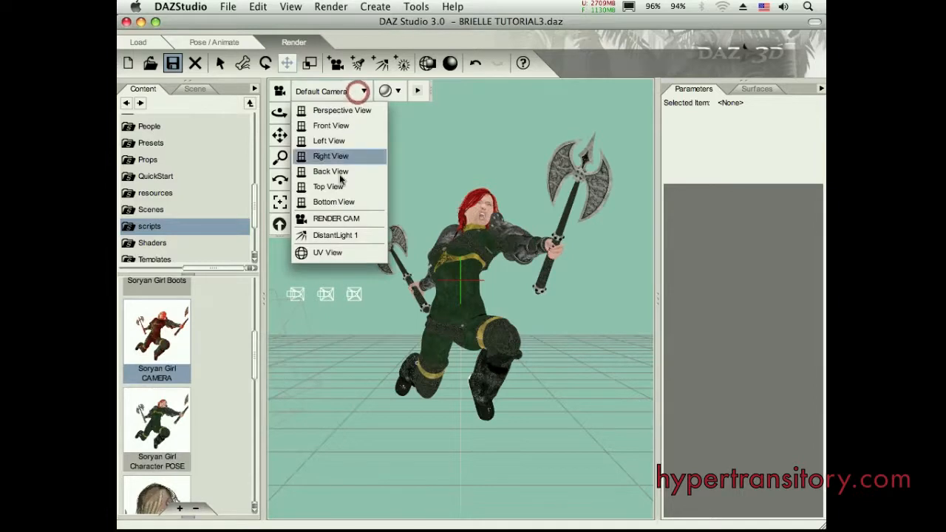
{"action": "left_click", "coordinate": [337, 219]}
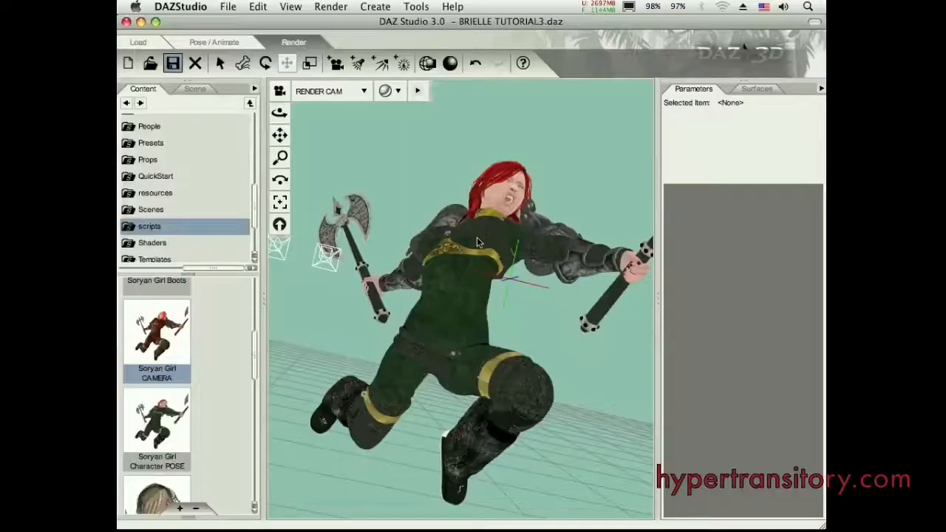
{"action": "left_click", "coordinate": [331, 6]}
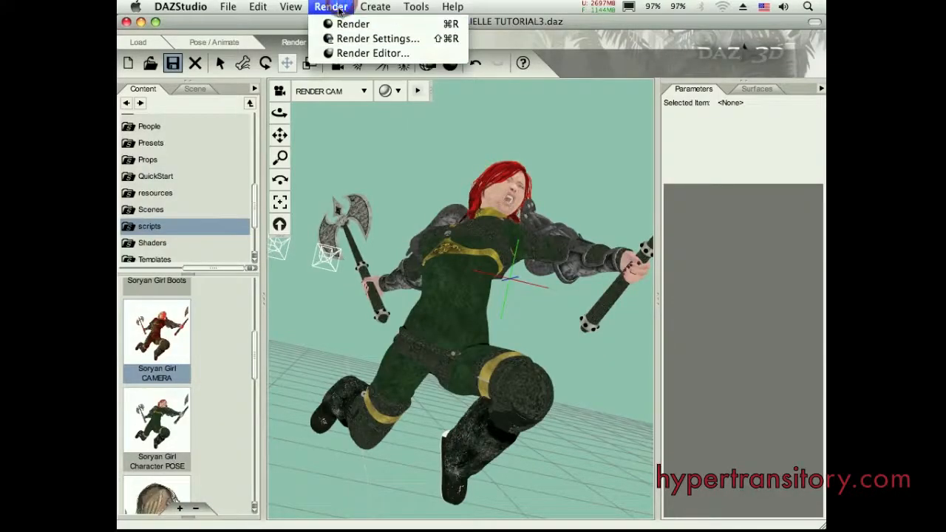
Set Render Style to Cartoon and Dimensions to Widescreen (16:9) at 1280 by 720.
{"action": "left_click", "coordinate": [378, 39]}
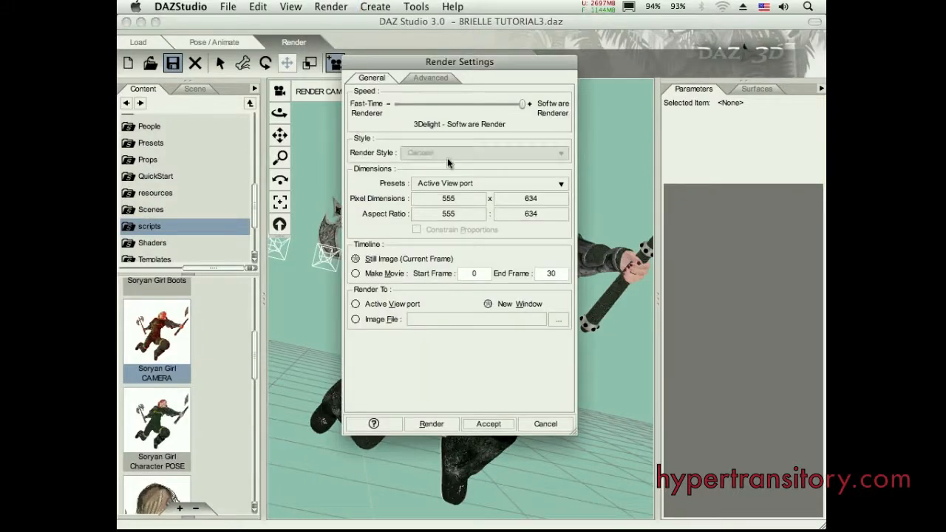
{"action": "left_click", "coordinate": [485, 152]}
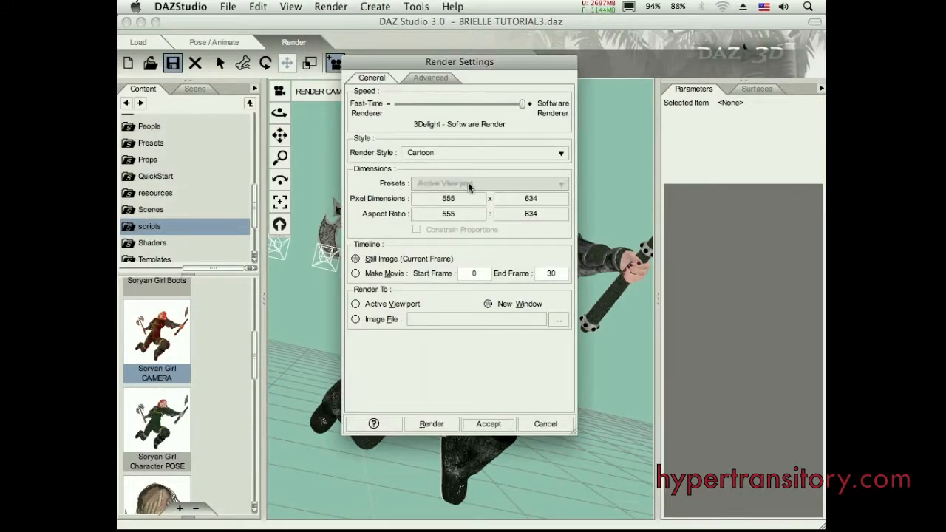
{"action": "left_click", "coordinate": [488, 184]}
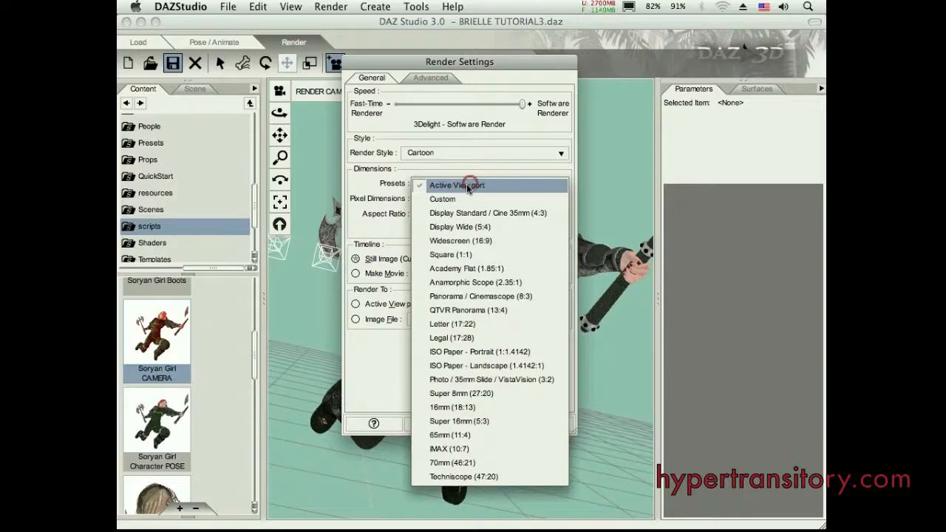
{"action": "mouse_move", "coordinate": [482, 241]}
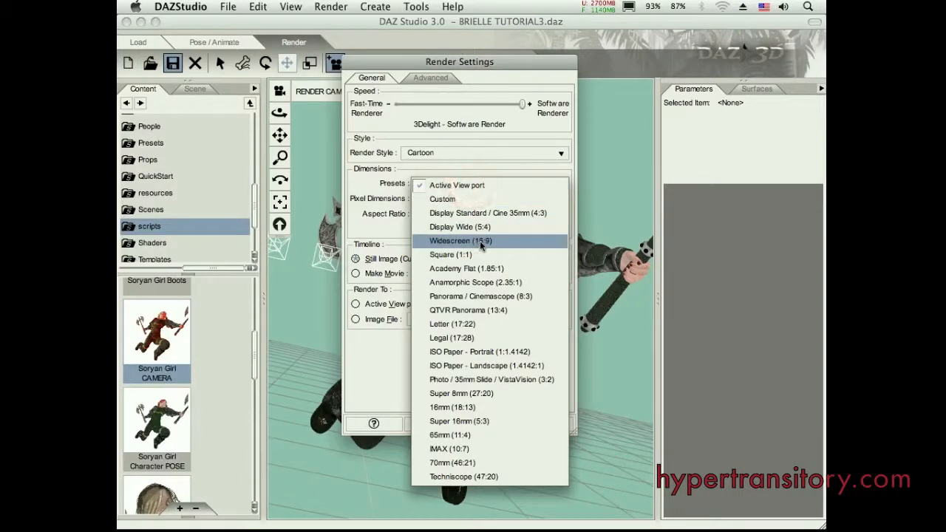
{"action": "left_click", "coordinate": [460, 240]}
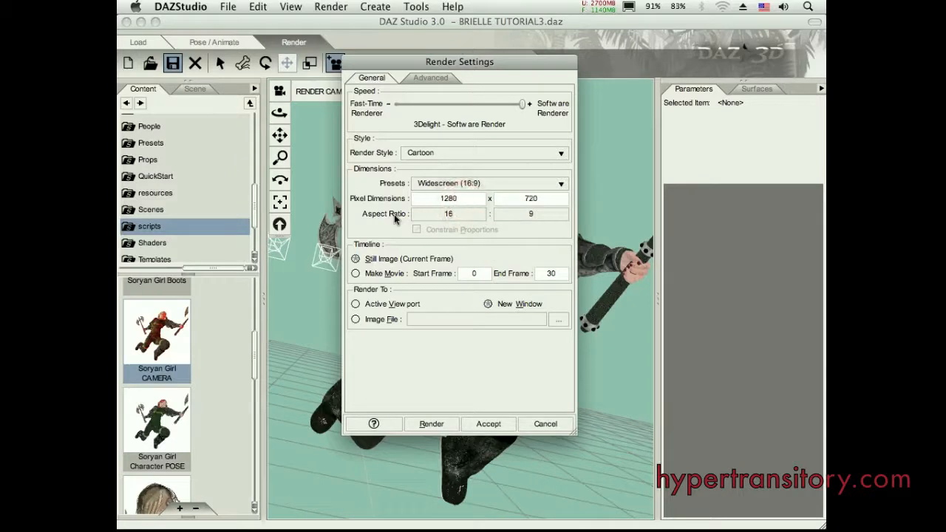
{"action": "mouse_move", "coordinate": [461, 398]}
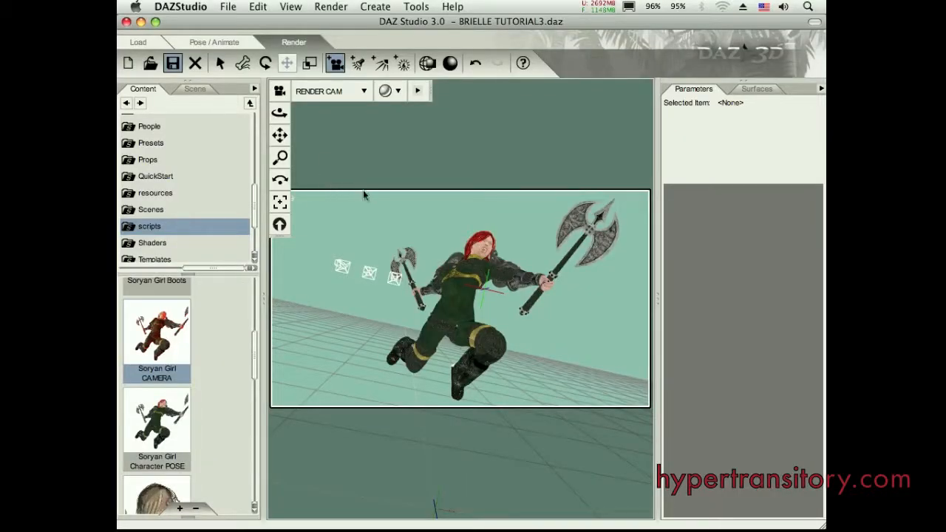
{"action": "mouse_move", "coordinate": [336, 297]}
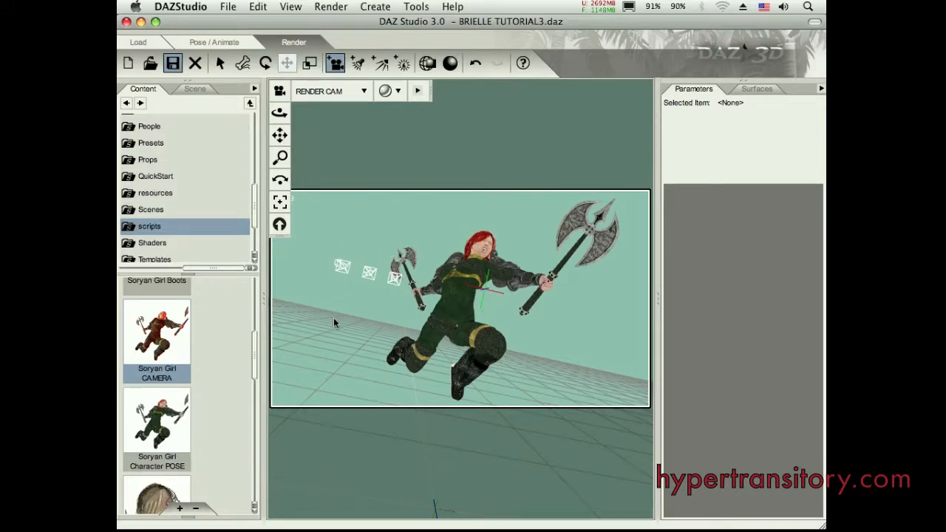
{"action": "mouse_move", "coordinate": [330, 328]}
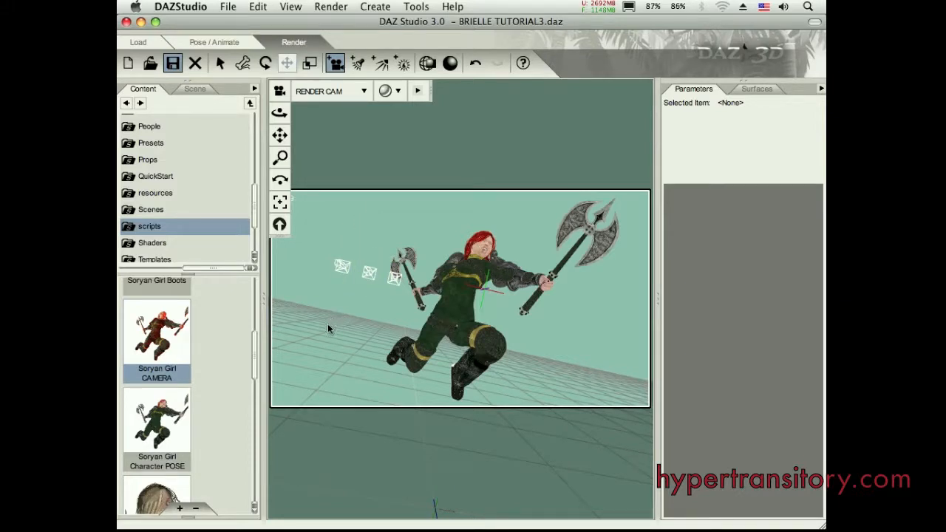
{"action": "mouse_move", "coordinate": [305, 101]}
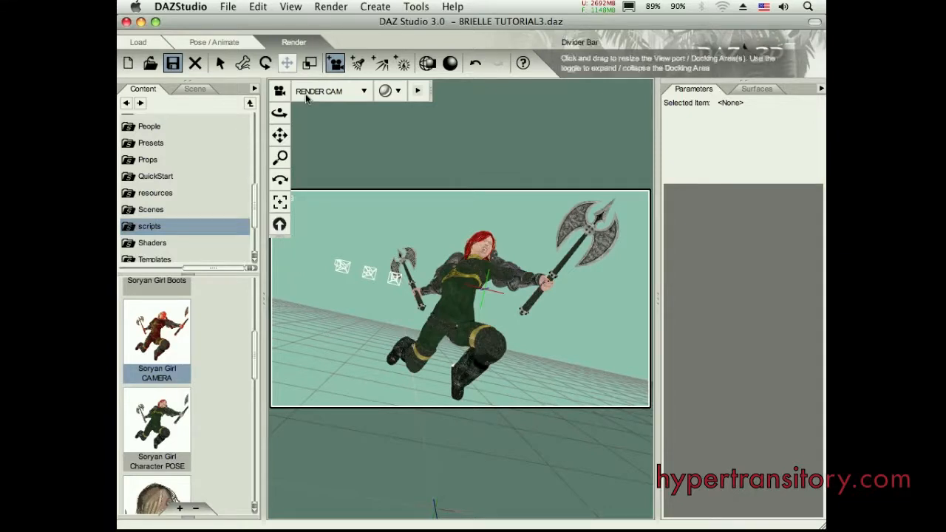
Show the scene object list with Victoria 4.2's body-part hierarchy collapsed.
{"action": "left_click", "coordinate": [196, 89]}
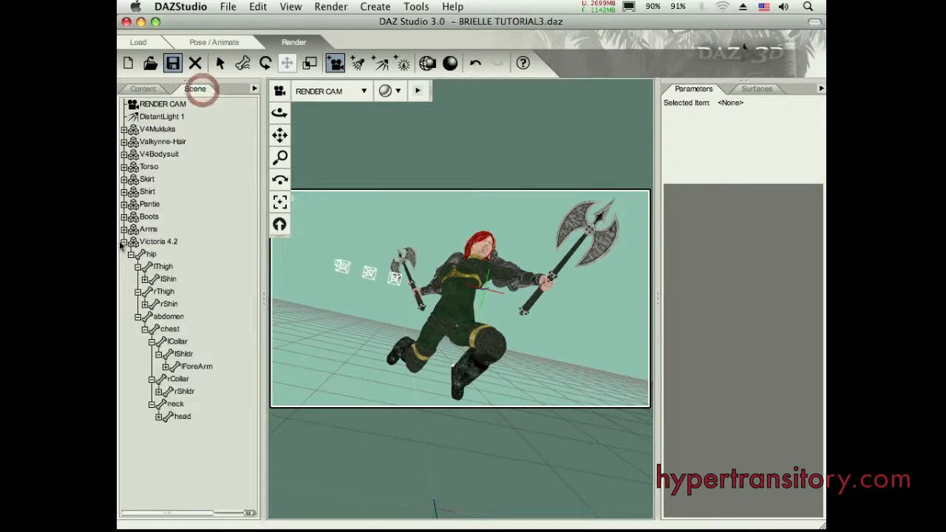
{"action": "left_click", "coordinate": [124, 243]}
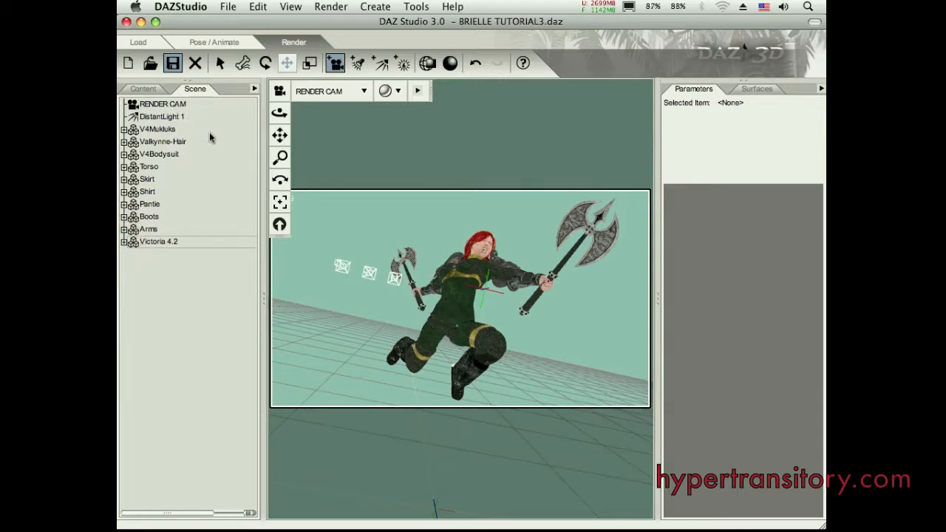
{"action": "mouse_move", "coordinate": [204, 117]}
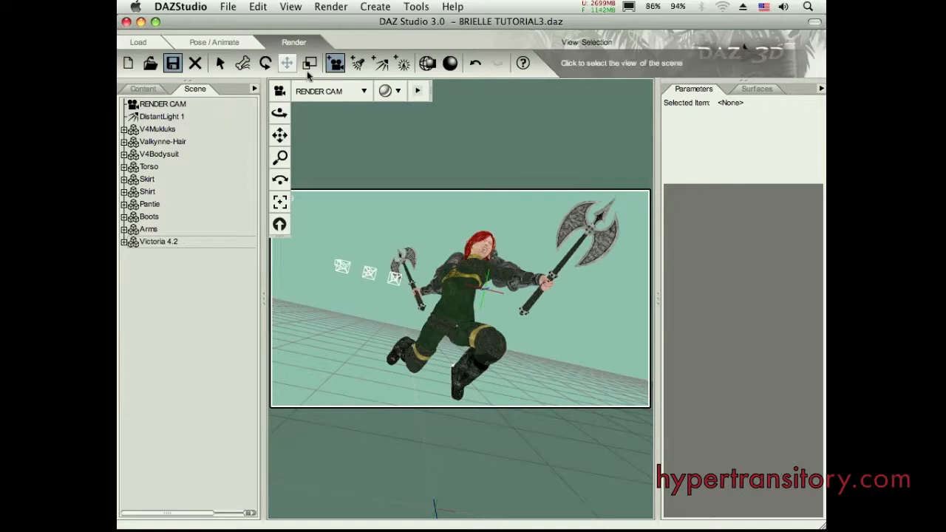
Create Camera 1 with default settings and select it to view the whole warrior from the front.
{"action": "left_click", "coordinate": [334, 63]}
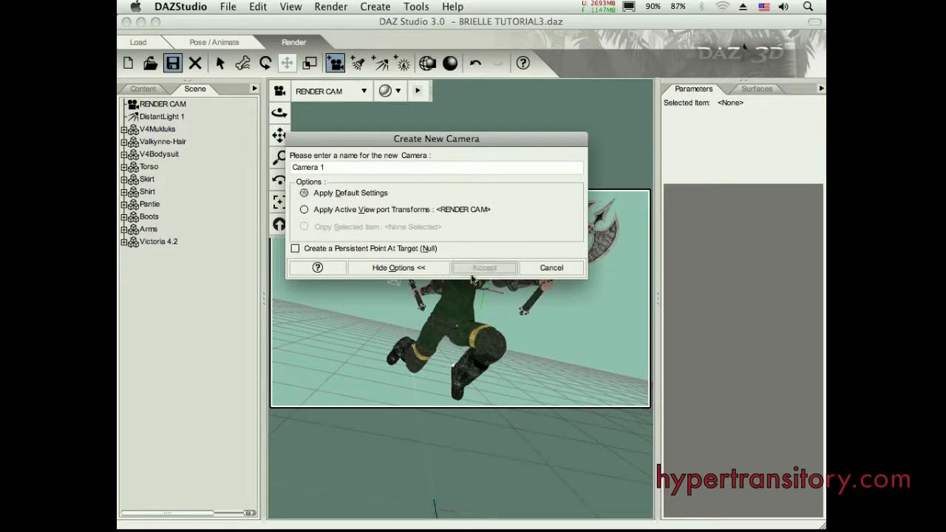
{"action": "left_click", "coordinate": [485, 268]}
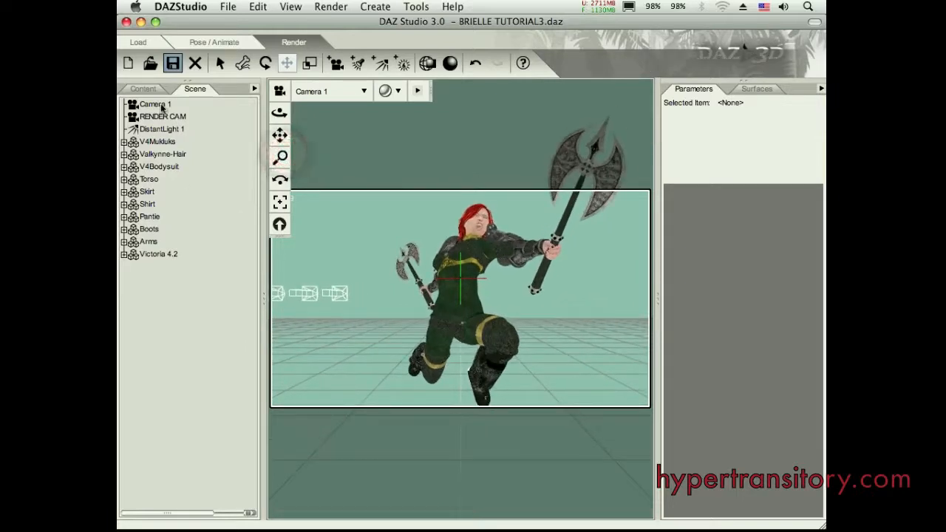
{"action": "left_click", "coordinate": [151, 103]}
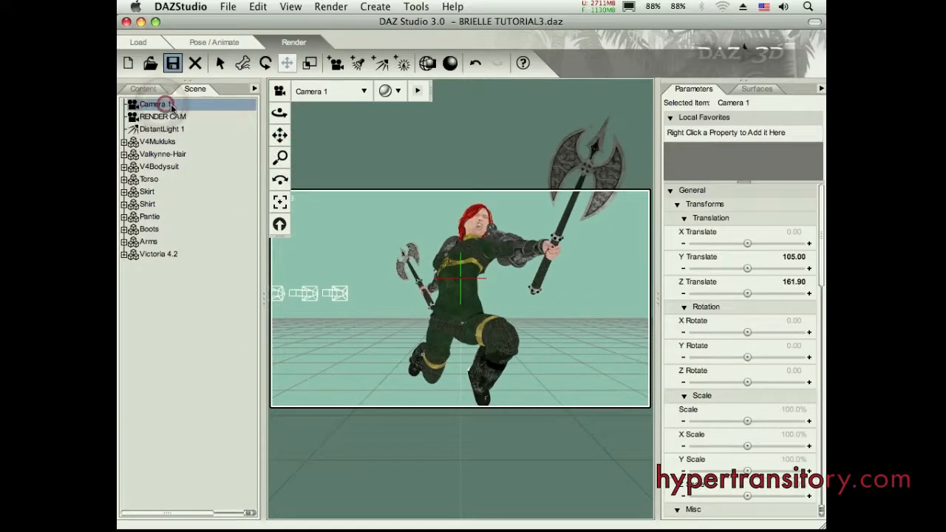
{"action": "left_click", "coordinate": [151, 104]}
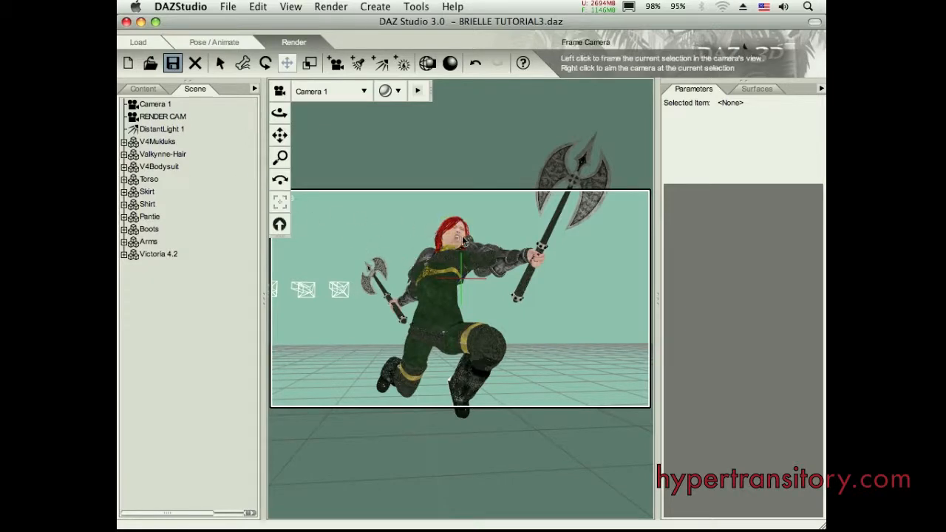
Frame Camera 1 on the warrior's head, expand its Expressions morphs, then select Victoria 4.2.
{"action": "left_click", "coordinate": [447, 233]}
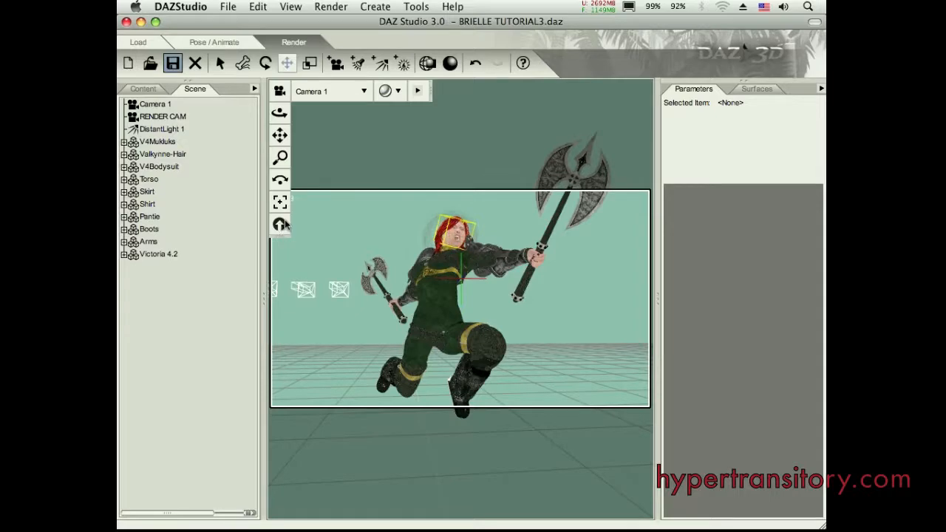
{"action": "left_click", "coordinate": [181, 367]}
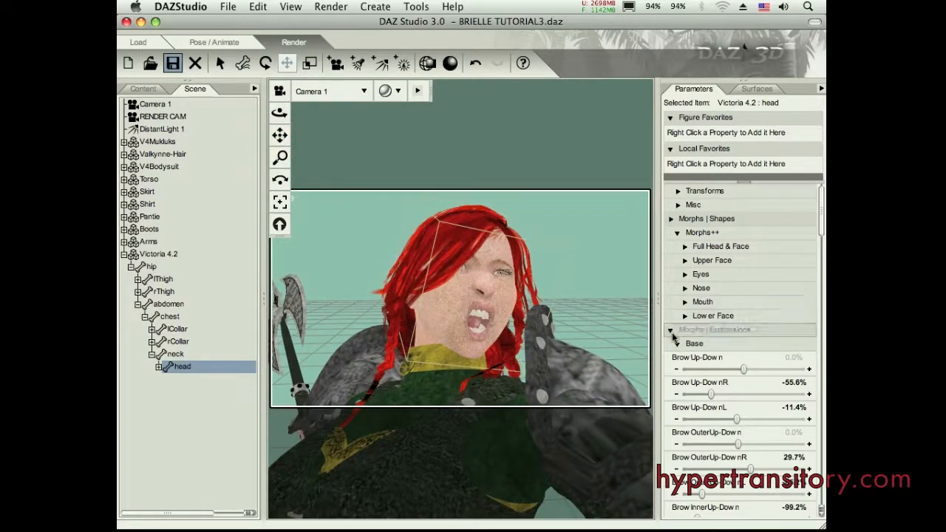
{"action": "left_click", "coordinate": [671, 330]}
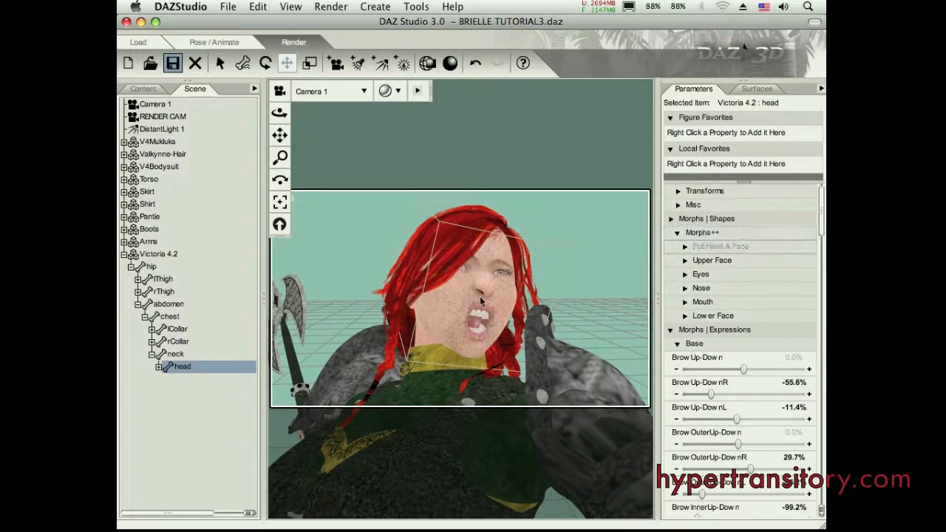
{"action": "left_click", "coordinate": [721, 246]}
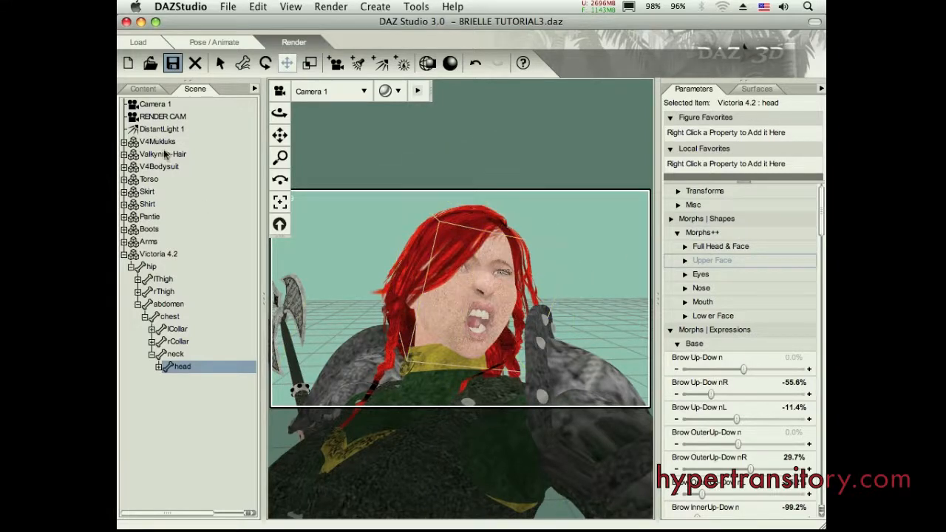
{"action": "left_click", "coordinate": [159, 254]}
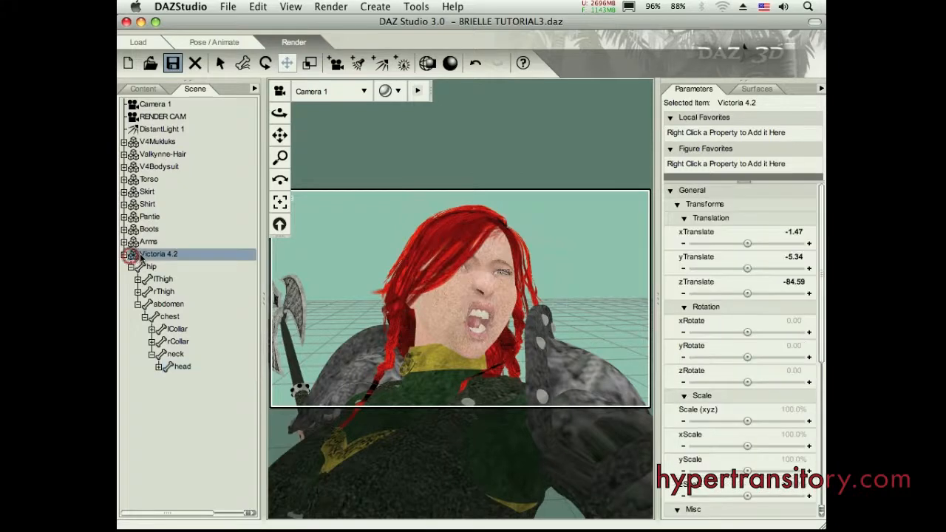
Navigate the content library up and into the Victoria 4 morph packages folder.
{"action": "left_click", "coordinate": [143, 89]}
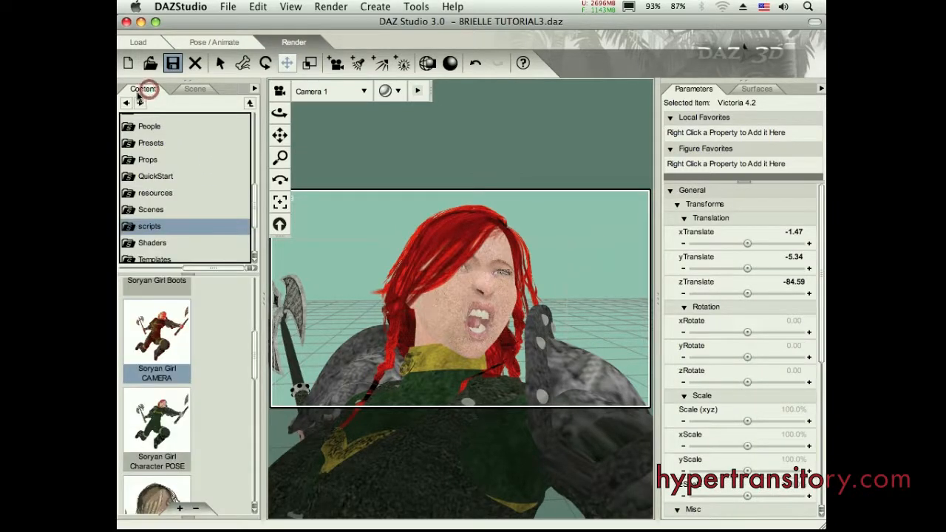
{"action": "left_click", "coordinate": [251, 104]}
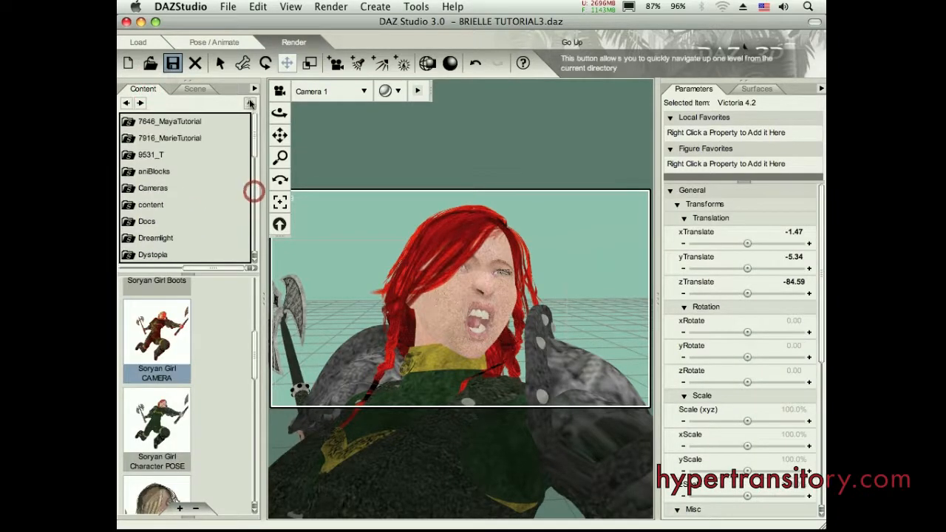
{"action": "left_click", "coordinate": [250, 103]}
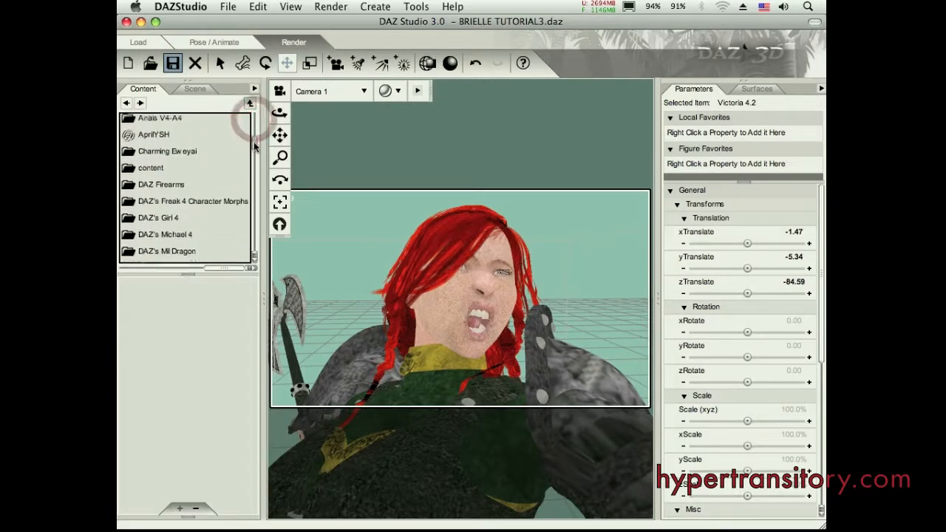
{"action": "scroll", "scroll_direction": "down", "scroll_amount": 3}
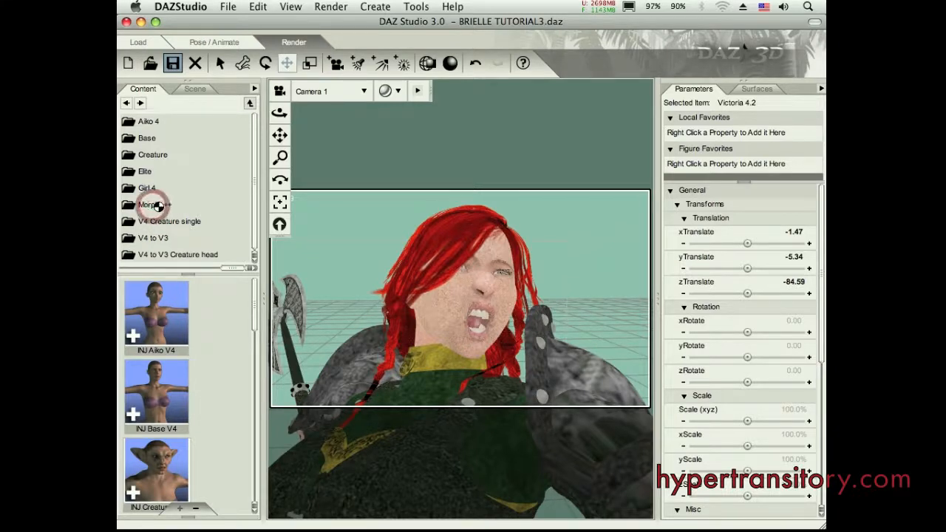
Browse the Morphs++ thumbnails with the head selected, then expand its Upper Face morph group.
{"action": "left_click", "coordinate": [155, 204]}
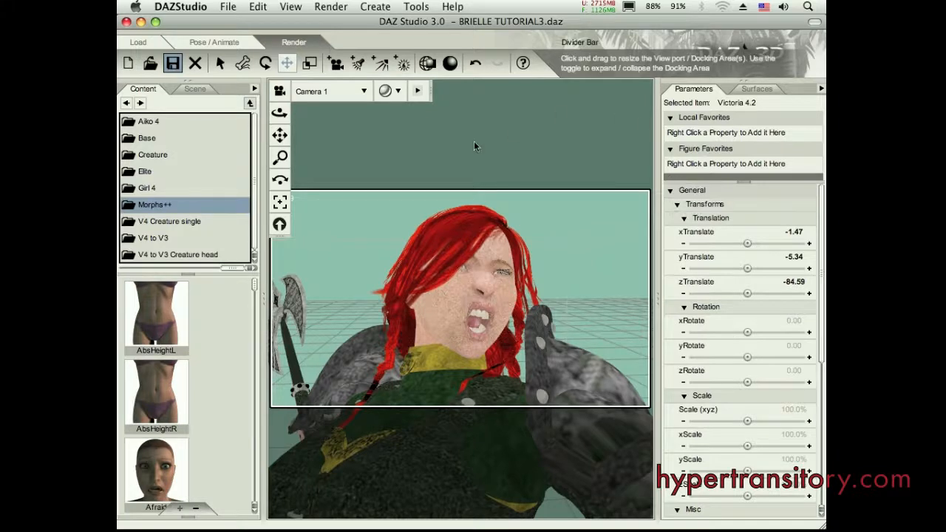
{"action": "left_click", "coordinate": [459, 295]}
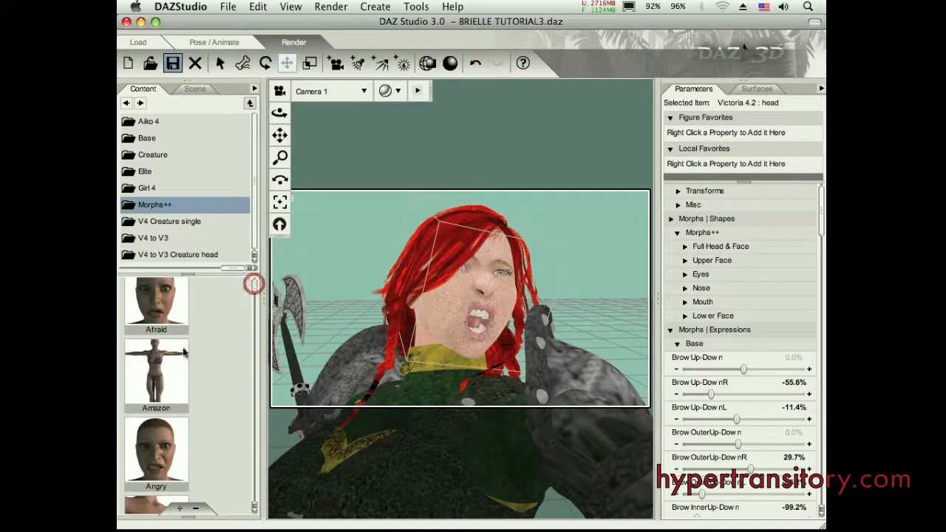
{"action": "mouse_move", "coordinate": [260, 328]}
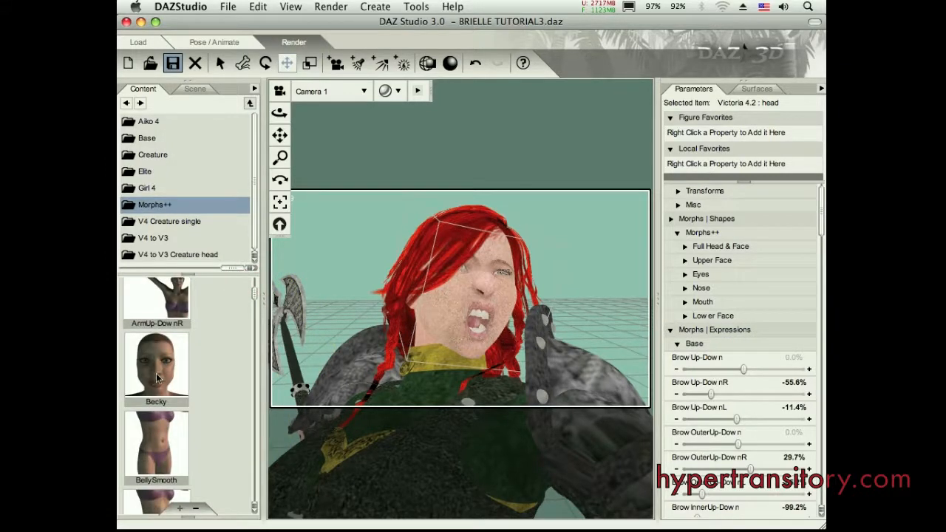
{"action": "scroll", "scroll_direction": "down", "scroll_amount": 3}
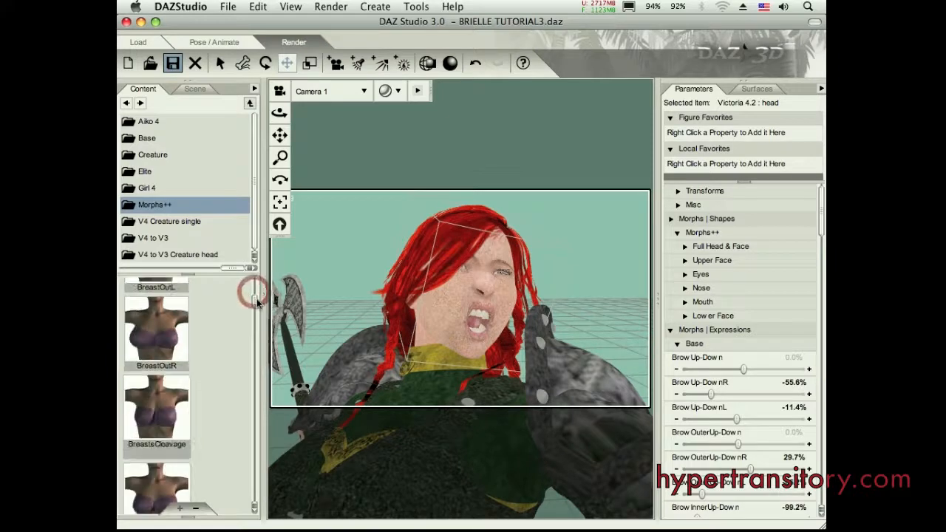
{"action": "scroll", "scroll_direction": "down", "scroll_amount": 3}
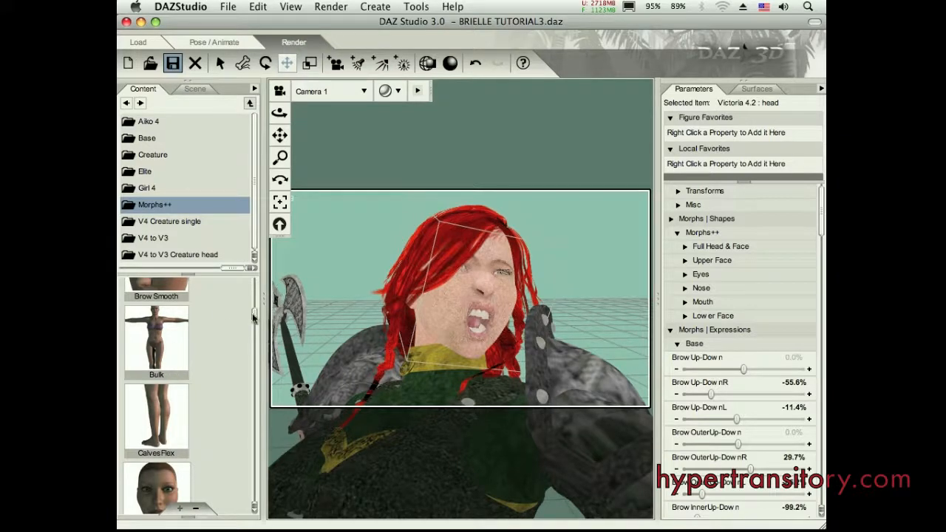
{"action": "mouse_move", "coordinate": [263, 323]}
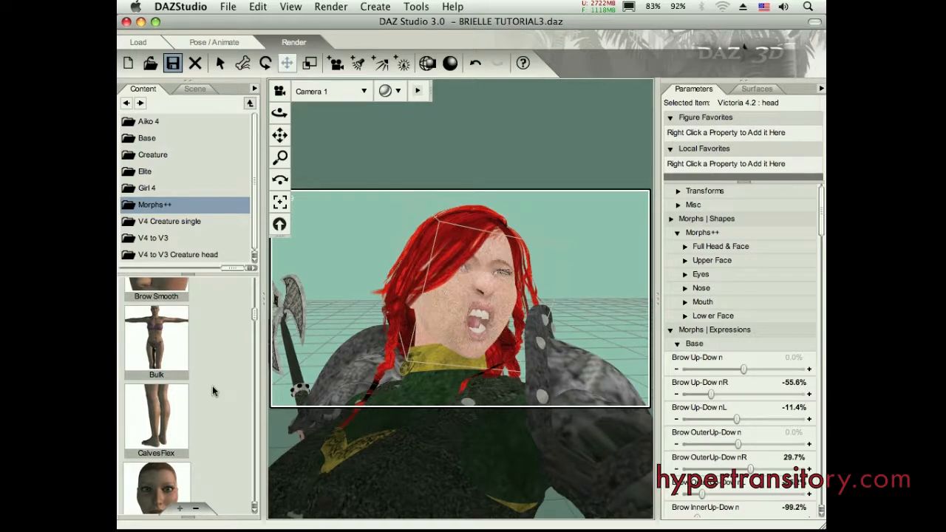
{"action": "scroll", "scroll_direction": "down", "scroll_amount": 3}
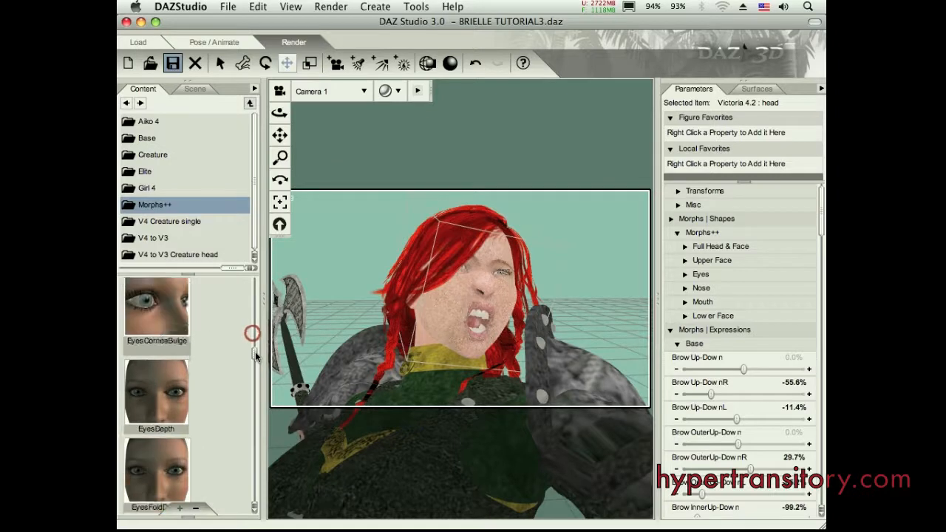
{"action": "scroll", "scroll_direction": "down", "scroll_amount": 3}
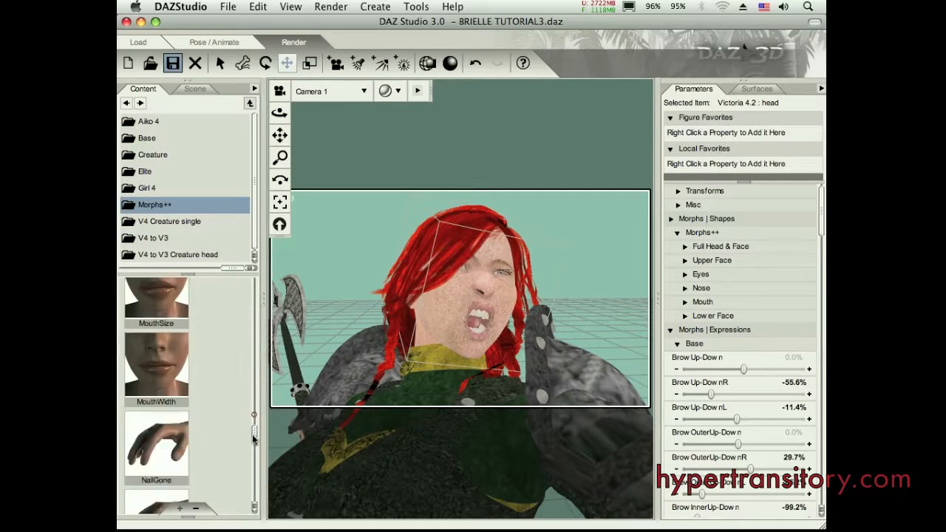
{"action": "scroll", "scroll_direction": "down", "scroll_amount": 3}
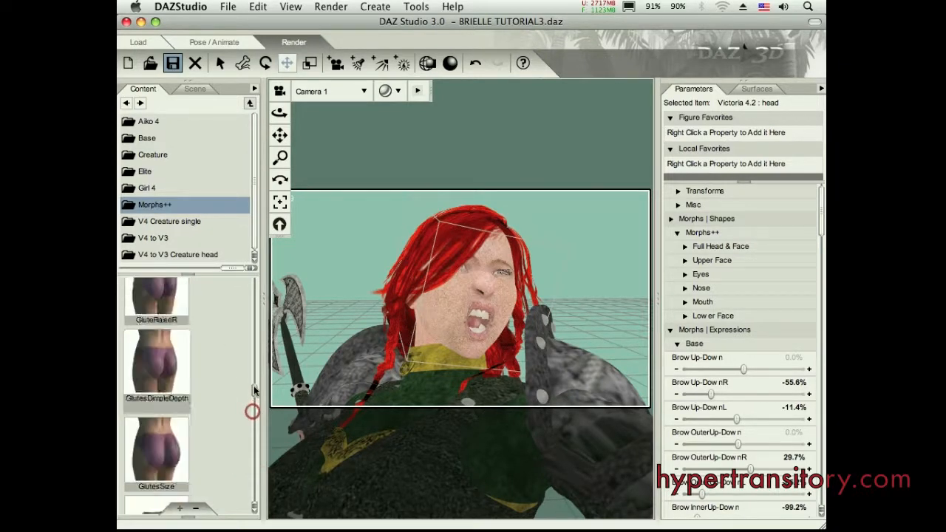
{"action": "scroll", "scroll_direction": "down", "scroll_amount": 3}
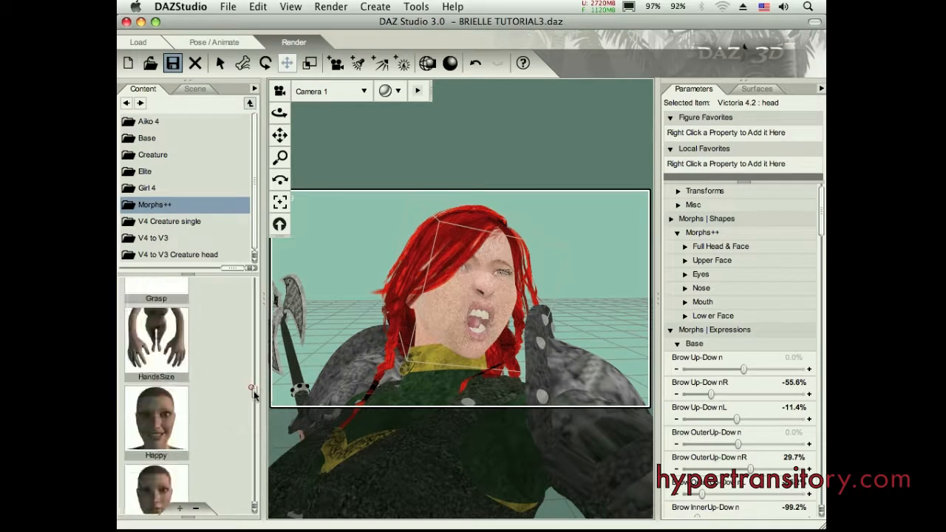
{"action": "scroll", "scroll_direction": "down", "scroll_amount": 3}
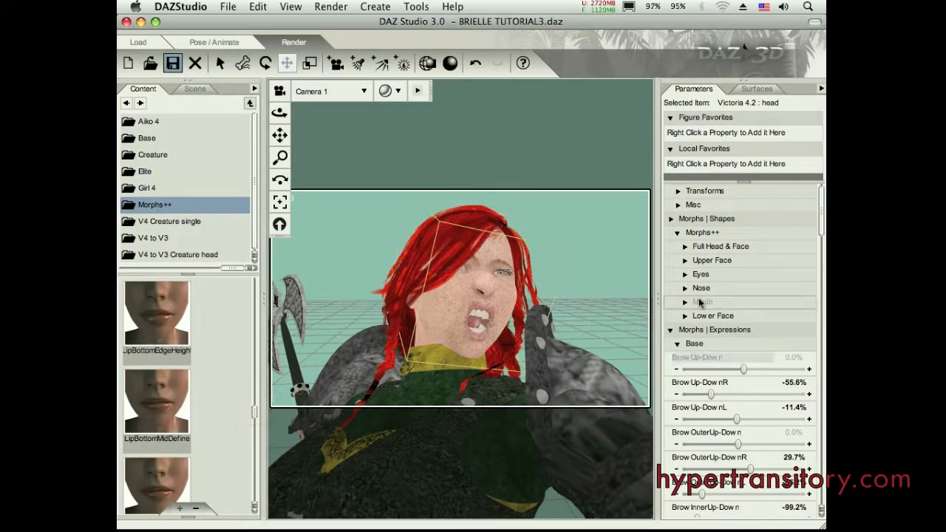
{"action": "left_click", "coordinate": [684, 260]}
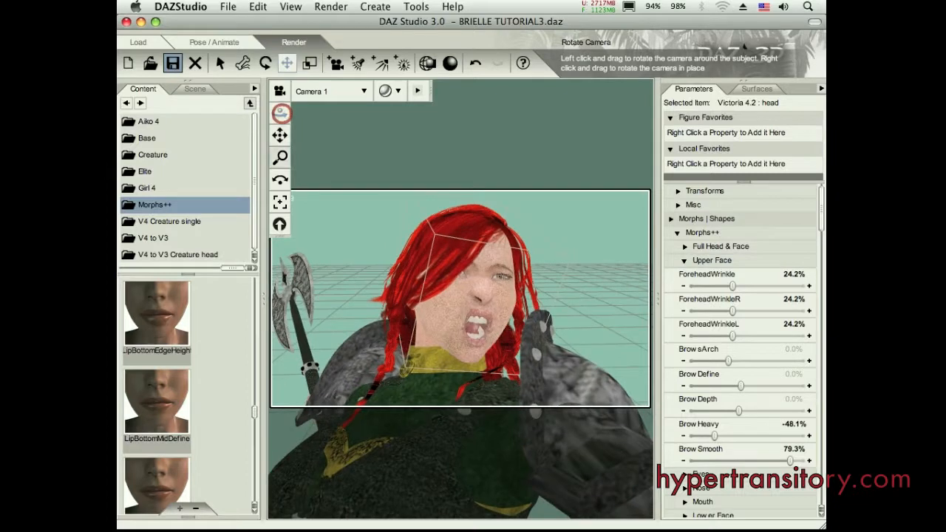
{"action": "left_click_drag", "start_coordinate": [732, 287], "coordinate": [731, 287]}
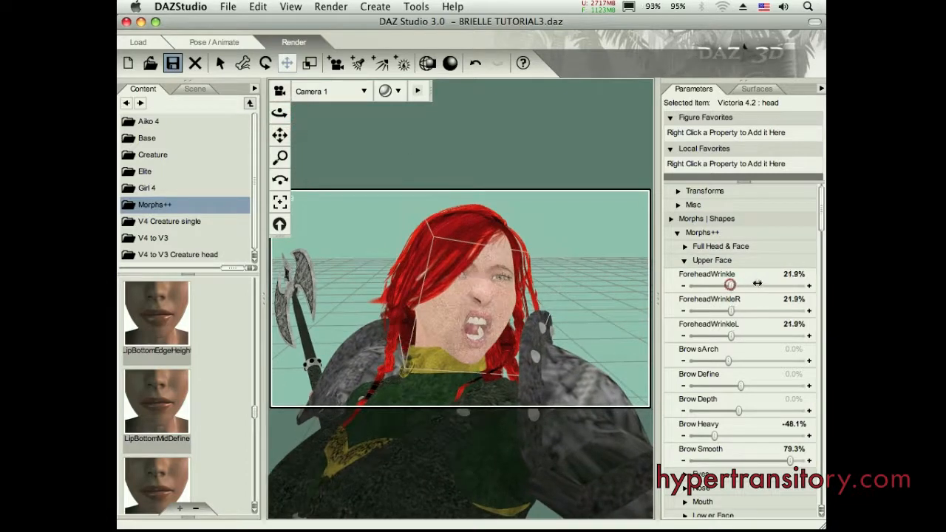
{"action": "left_click_drag", "start_coordinate": [730, 285], "coordinate": [704, 285]}
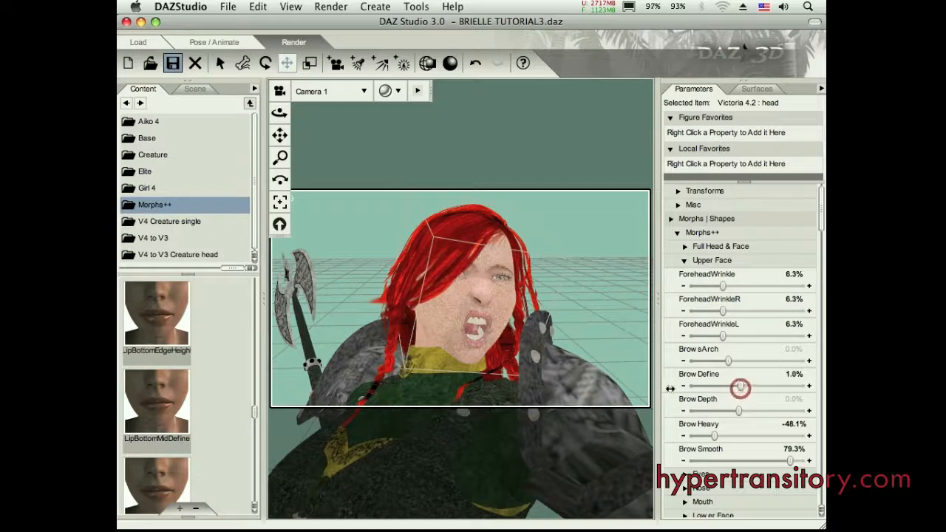
{"action": "left_click_drag", "start_coordinate": [723, 386], "coordinate": [777, 386]}
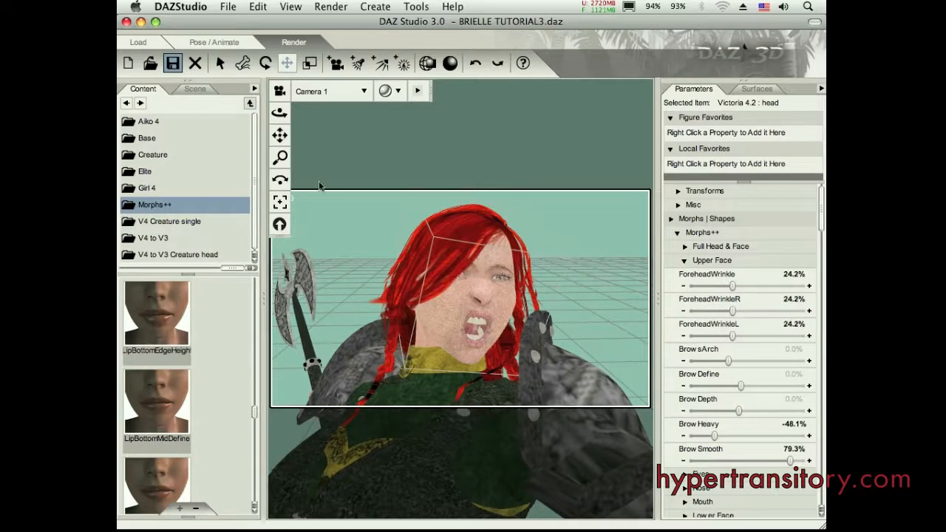
{"action": "left_click", "coordinate": [281, 225]}
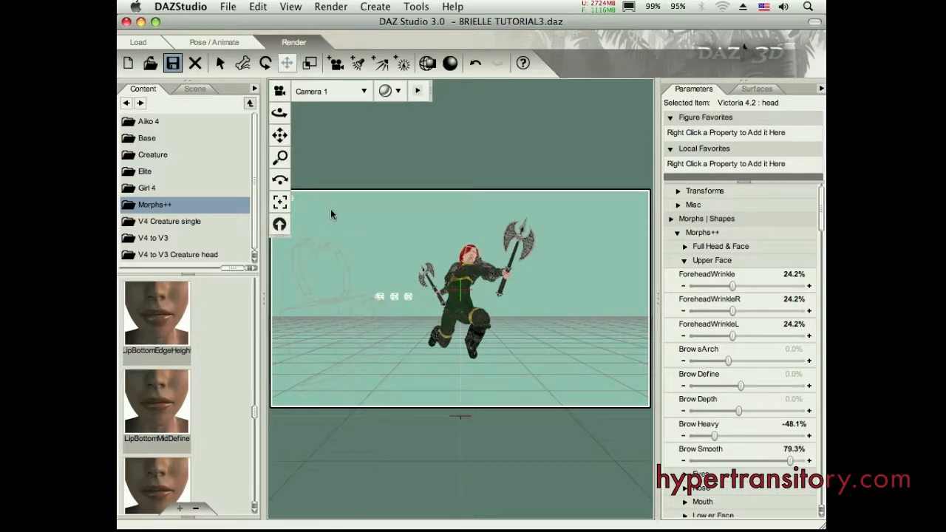
{"action": "mouse_move", "coordinate": [391, 220]}
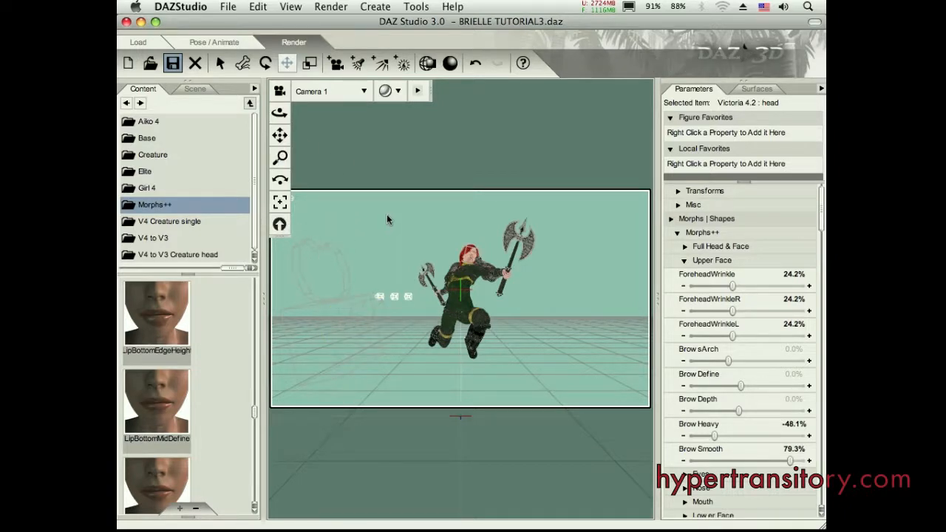
{"action": "mouse_move", "coordinate": [420, 255]}
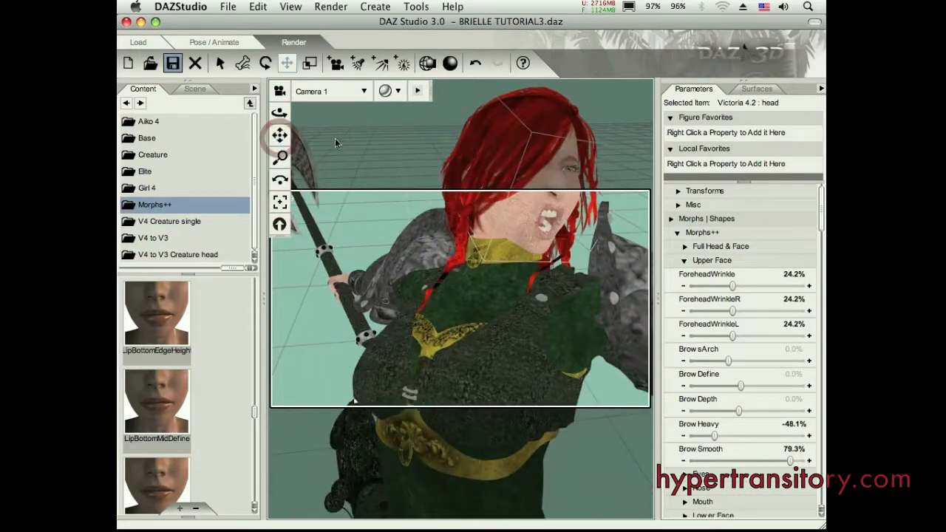
{"action": "mouse_move", "coordinate": [279, 136]}
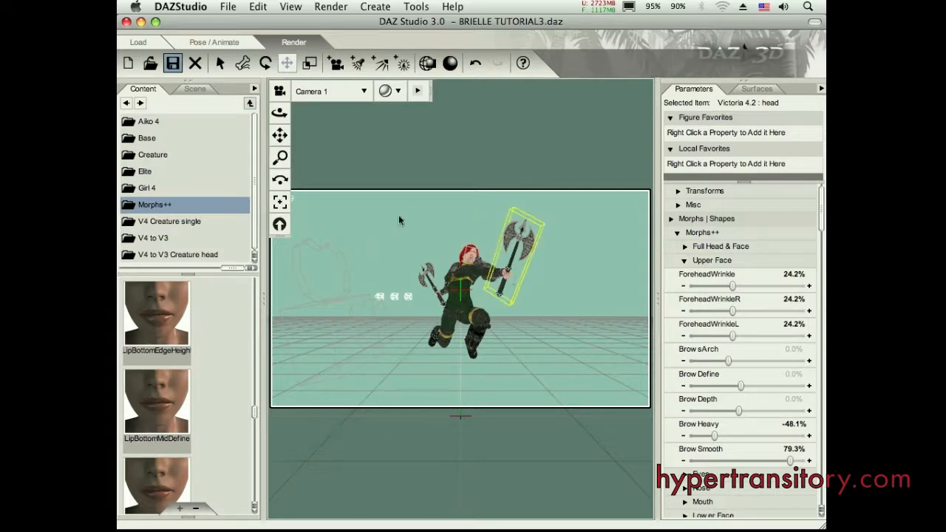
{"action": "mouse_move", "coordinate": [280, 157]}
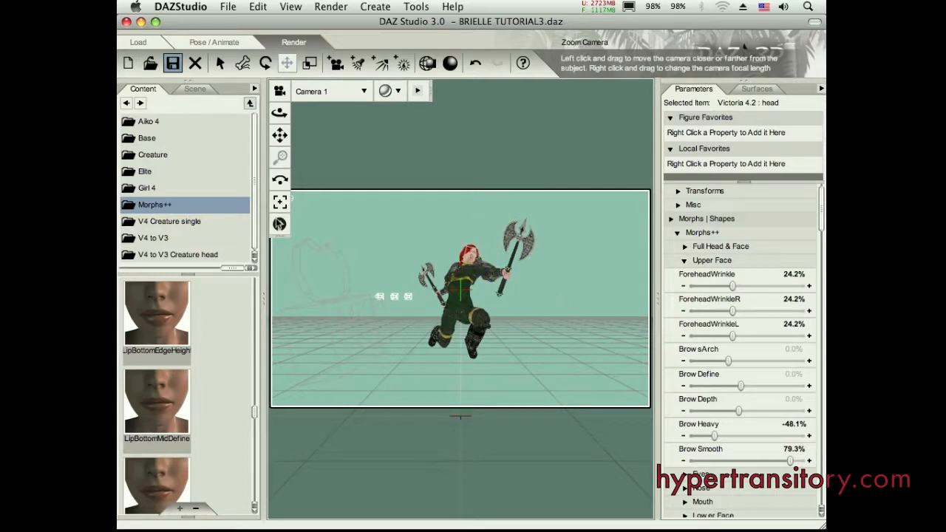
Zoom the view camera back in close on the warrior's snarling face.
{"action": "left_click", "coordinate": [280, 201]}
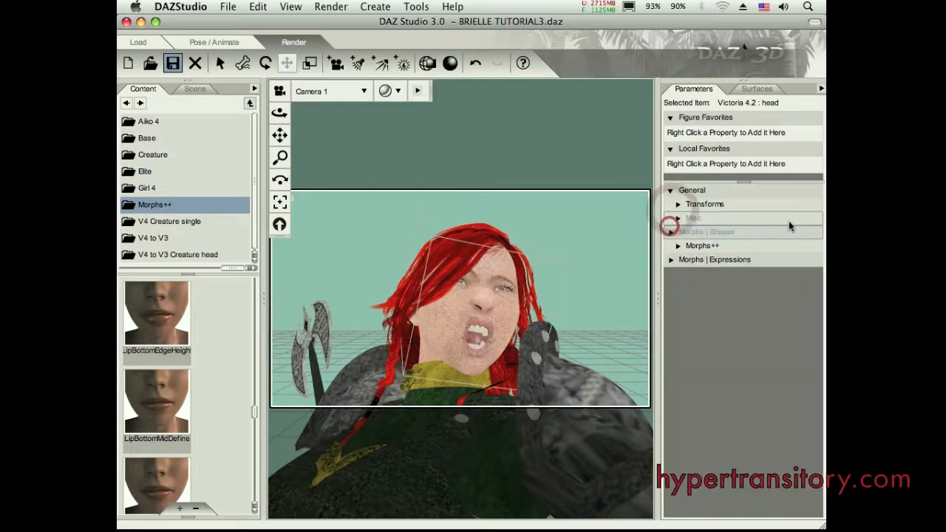
Expand the head's morph groups down to Morphs++ Upper Face again.
{"action": "left_click", "coordinate": [677, 245]}
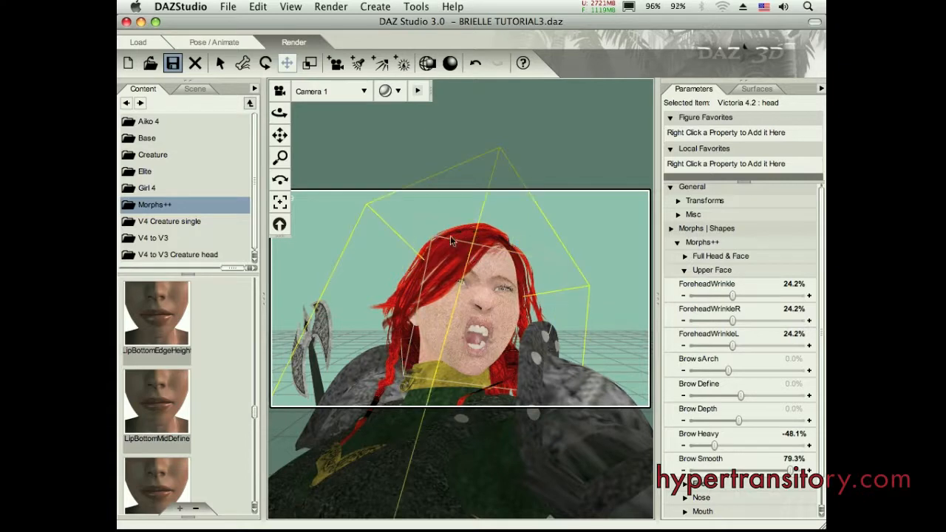
{"action": "mouse_move", "coordinate": [279, 201]}
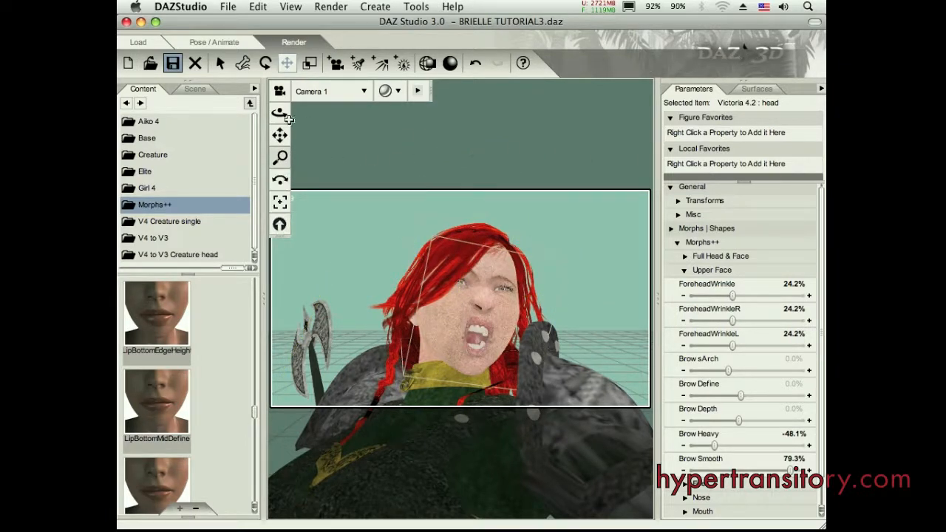
{"action": "mouse_move", "coordinate": [279, 224]}
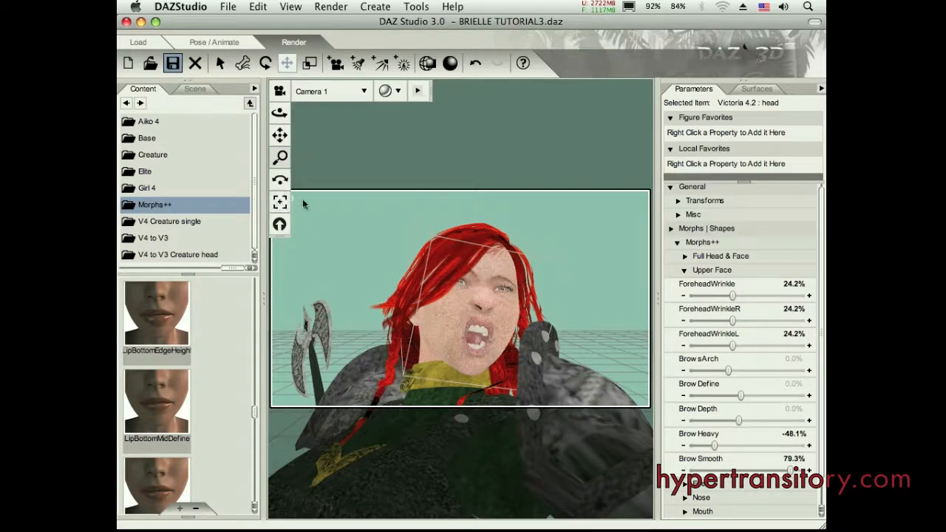
{"action": "mouse_move", "coordinate": [281, 203]}
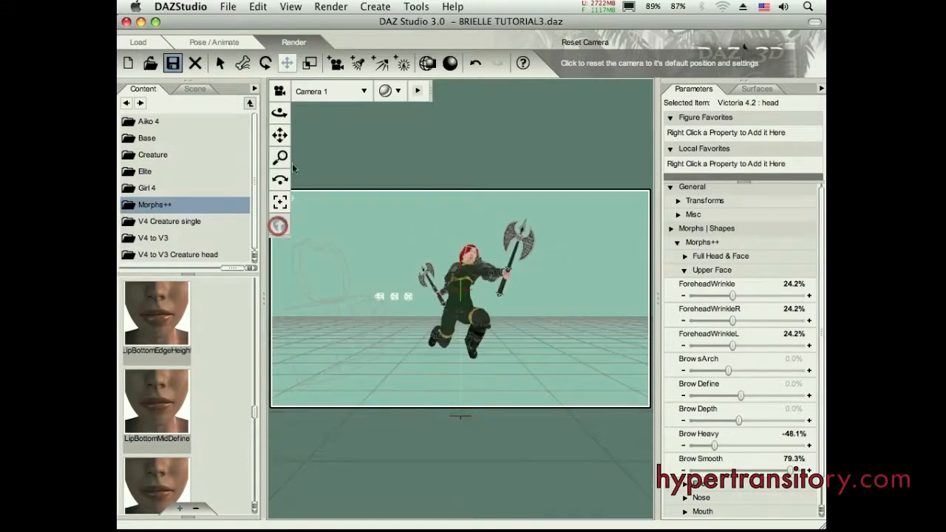
{"action": "left_click", "coordinate": [362, 90]}
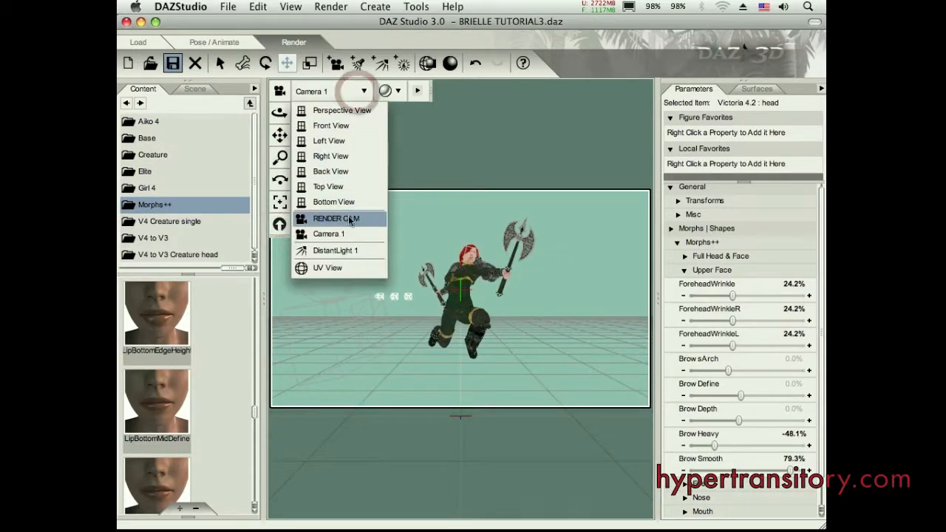
{"action": "left_click", "coordinate": [336, 219]}
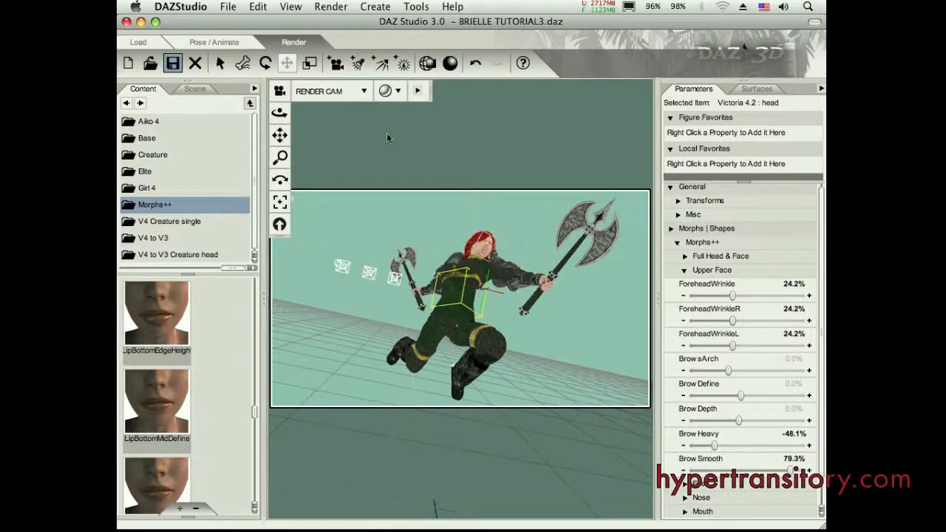
{"action": "left_click", "coordinate": [332, 6]}
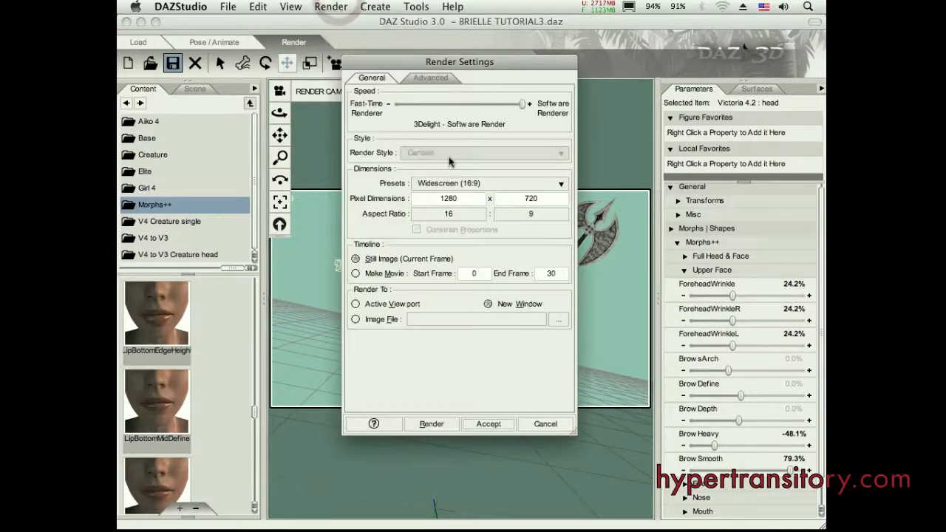
{"action": "left_click", "coordinate": [485, 152]}
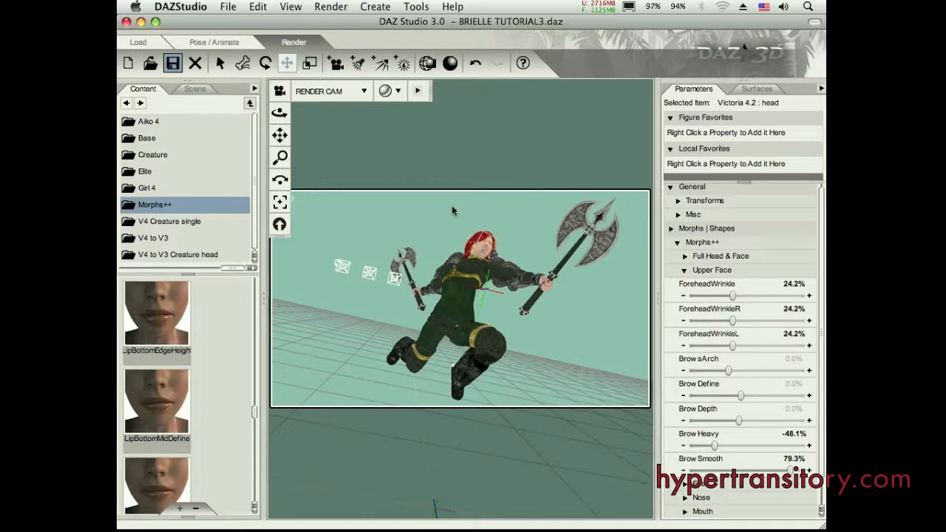
{"action": "mouse_move", "coordinate": [387, 145]}
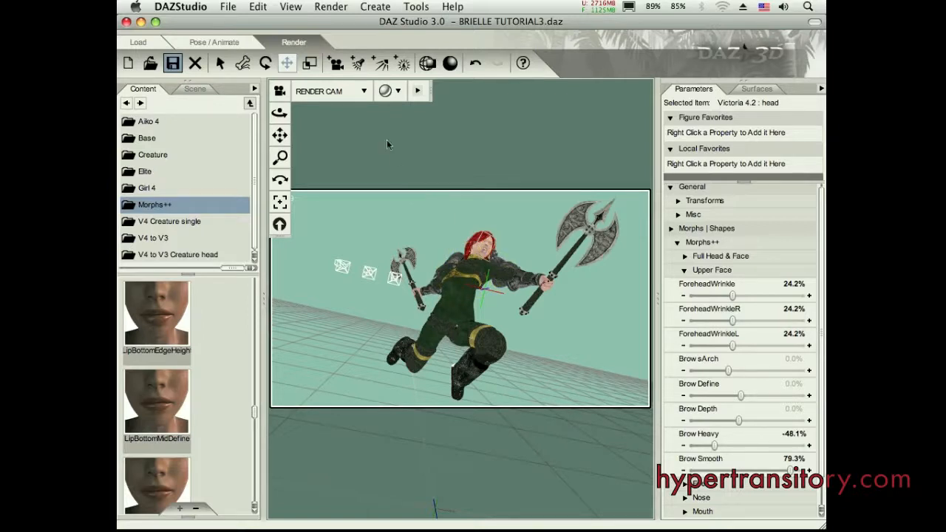
{"action": "left_click", "coordinate": [480, 251]}
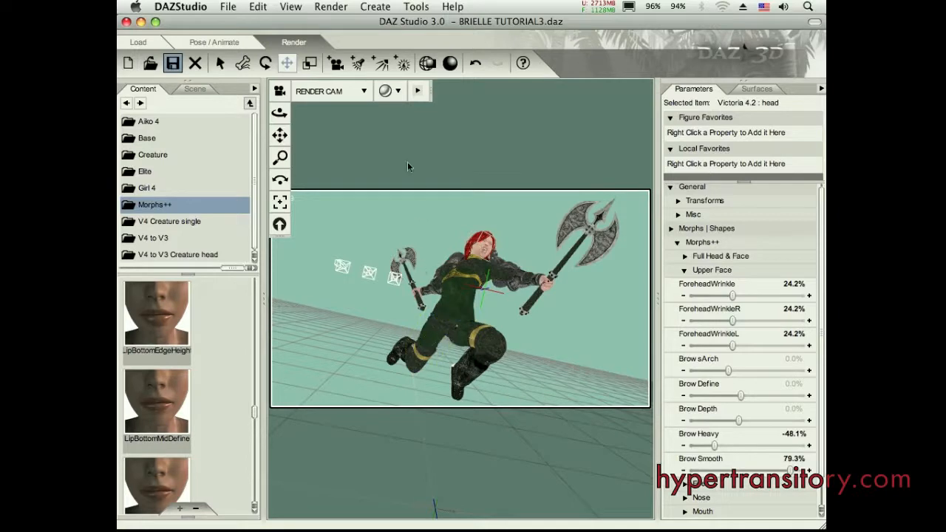
{"action": "left_click", "coordinate": [331, 6]}
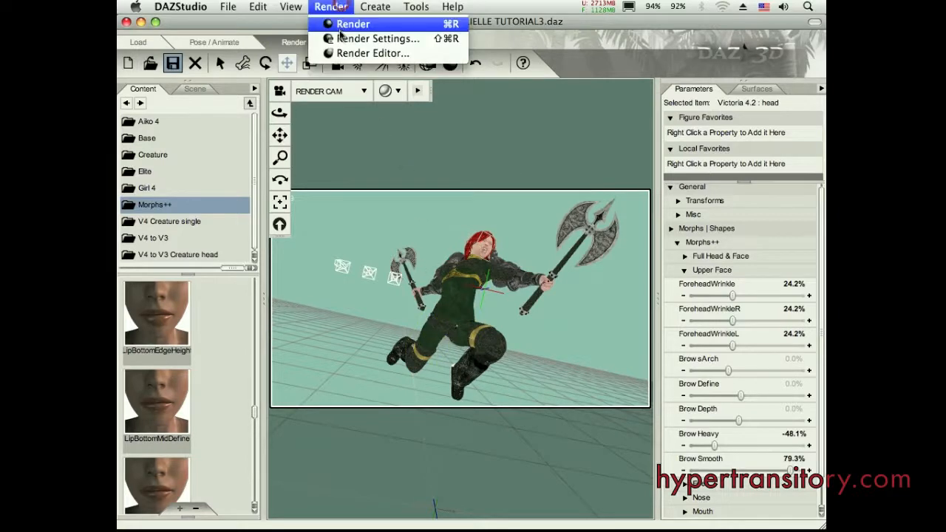
{"action": "left_click", "coordinate": [378, 39]}
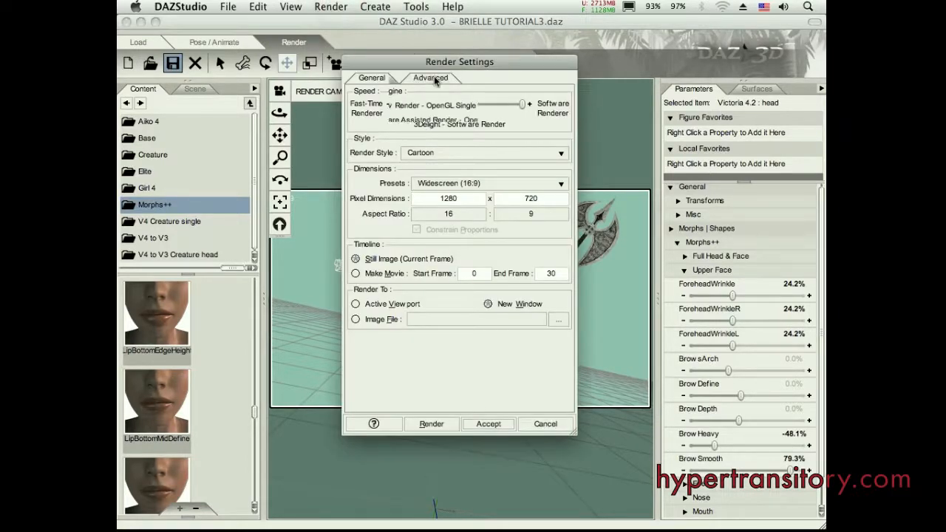
{"action": "left_click", "coordinate": [430, 77]}
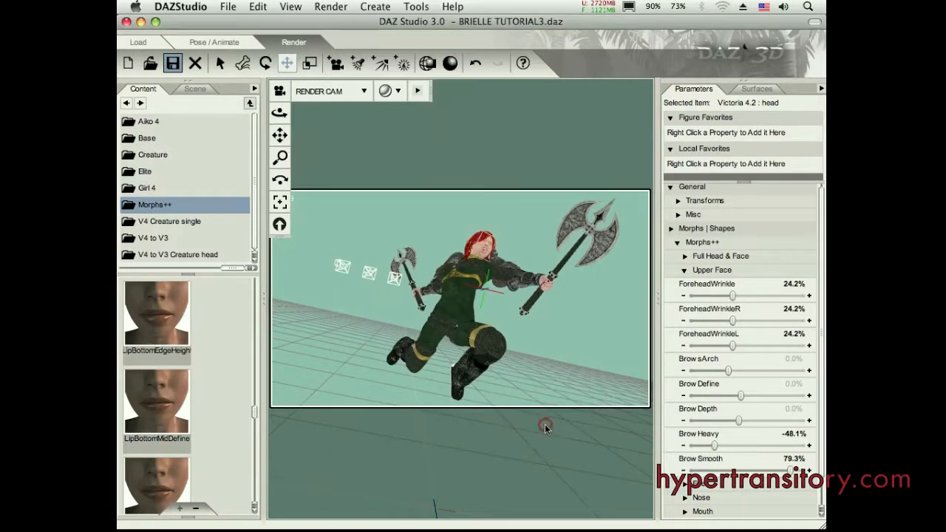
Set the viewport background colour to solid black via the viewport options.
{"action": "left_click", "coordinate": [416, 91]}
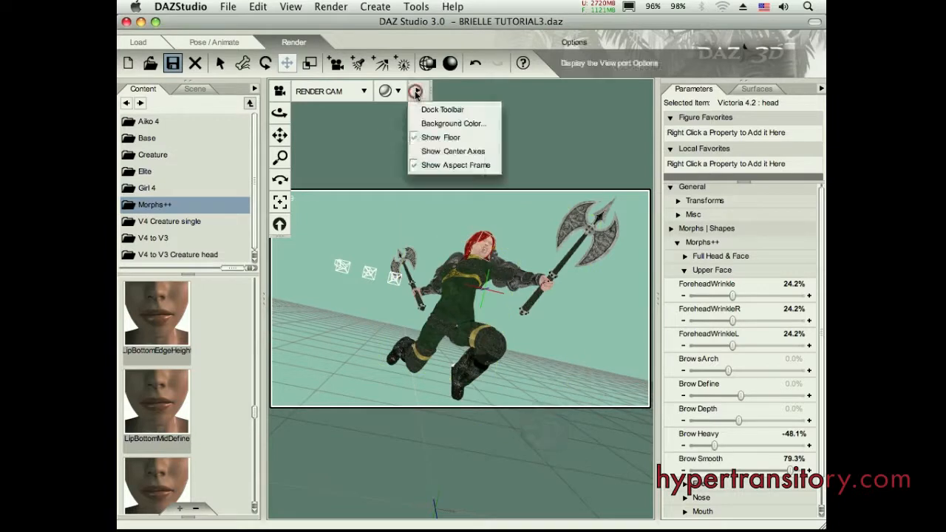
{"action": "left_click", "coordinate": [453, 124]}
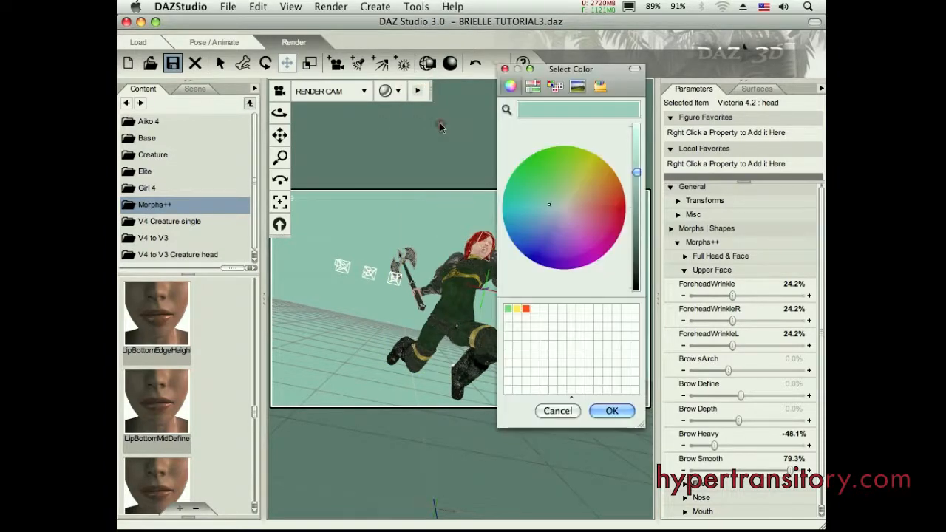
{"action": "left_click_drag", "start_coordinate": [635, 172], "coordinate": [637, 288]}
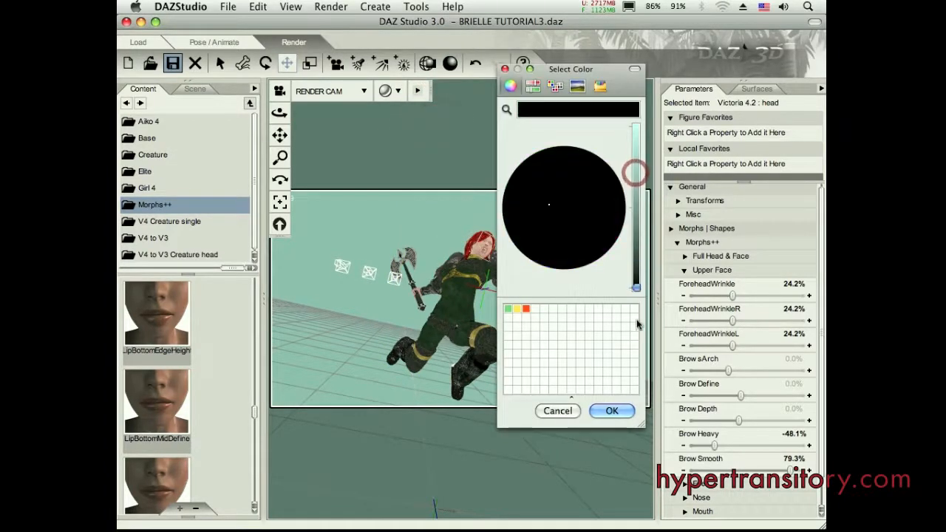
{"action": "left_click", "coordinate": [557, 411]}
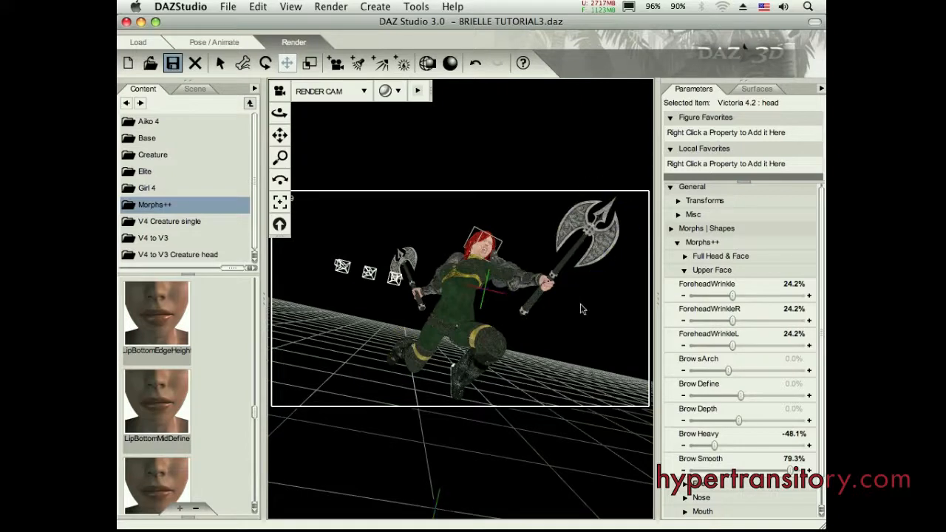
{"action": "left_click", "coordinate": [577, 244]}
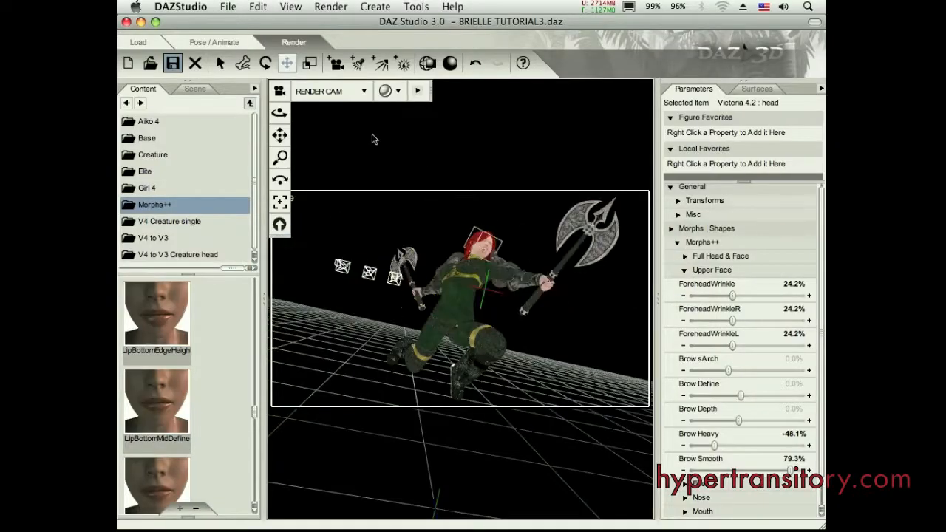
{"action": "mouse_move", "coordinate": [341, 207]}
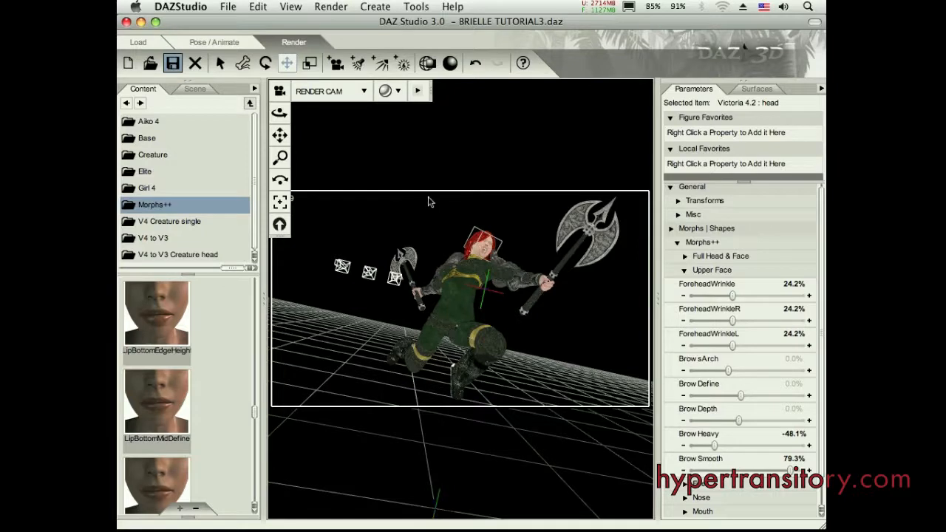
Set the render pixel width to 500 in Render Settings and render the warrior on black.
{"action": "left_click", "coordinate": [331, 6]}
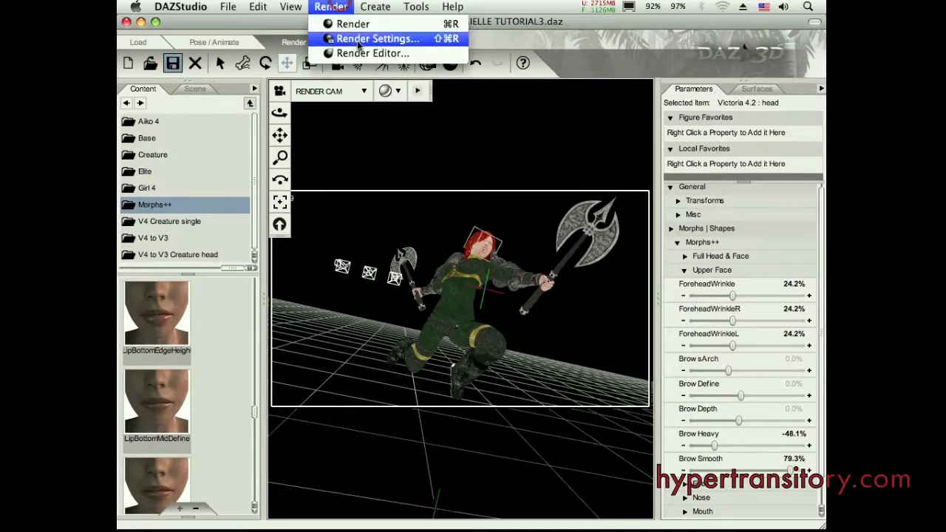
{"action": "left_click", "coordinate": [379, 38]}
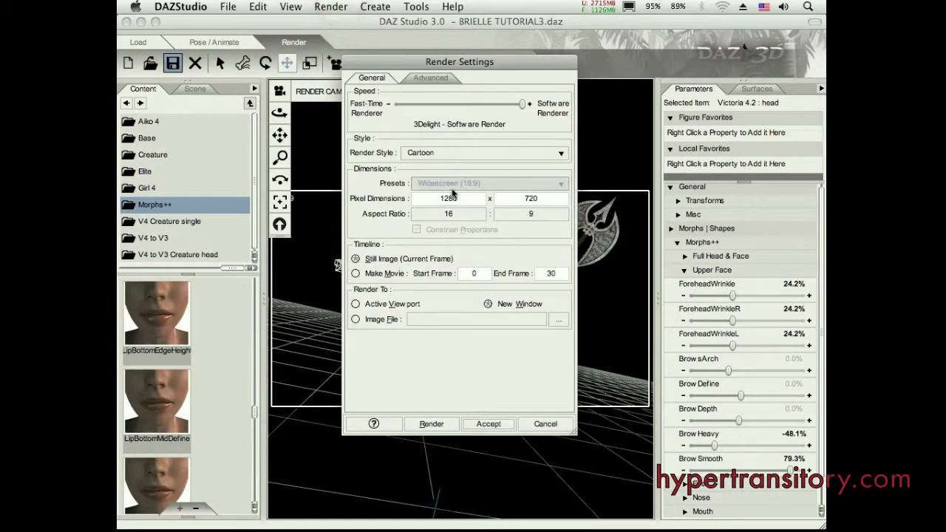
{"action": "left_click", "coordinate": [488, 184]}
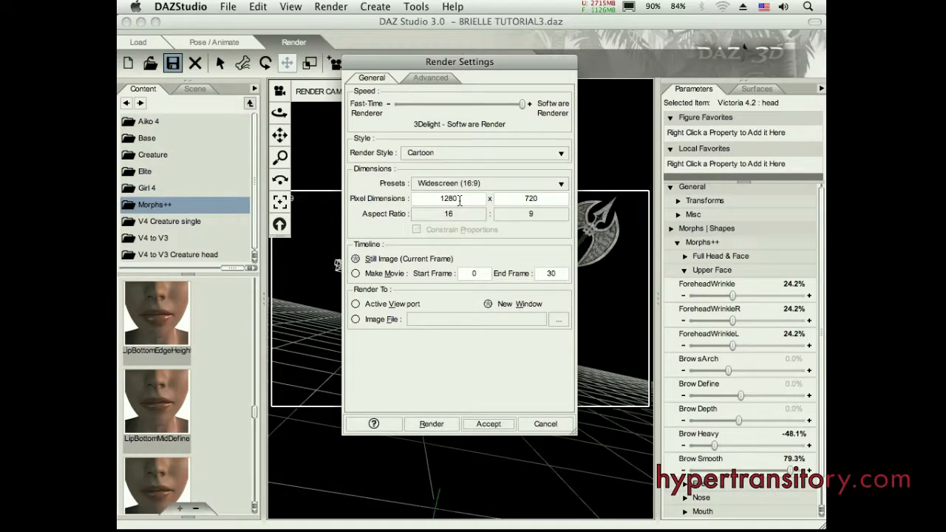
{"action": "type", "text": "500"}
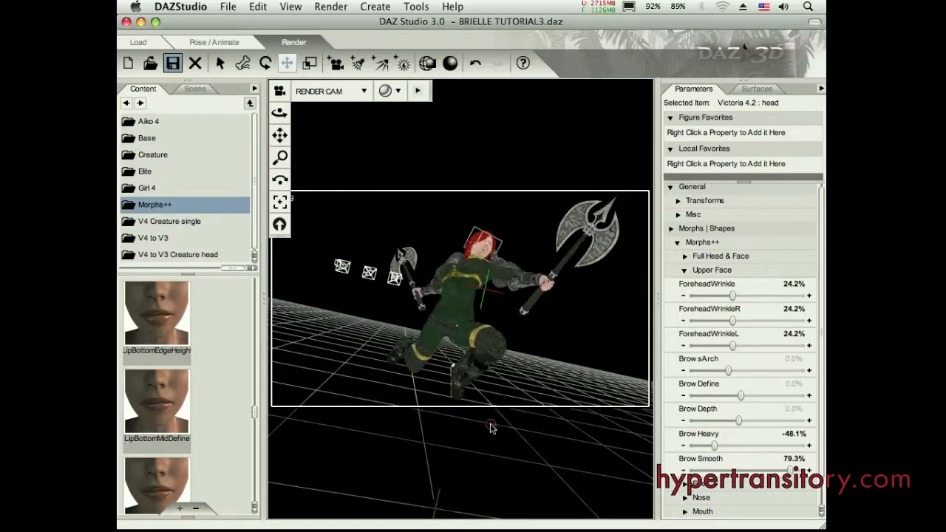
{"action": "left_click", "coordinate": [331, 6]}
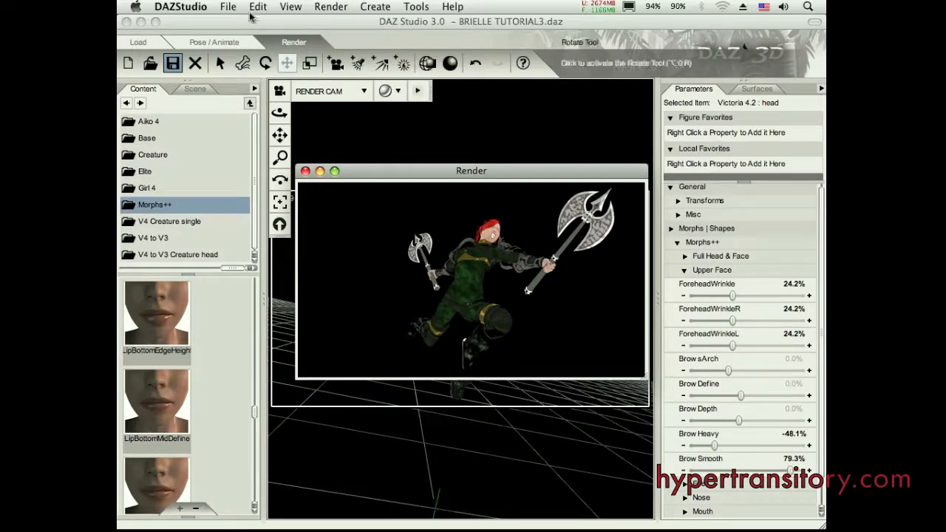
Save the last render to the Desktop in PNG File (*.png) format.
{"action": "left_click", "coordinate": [228, 6]}
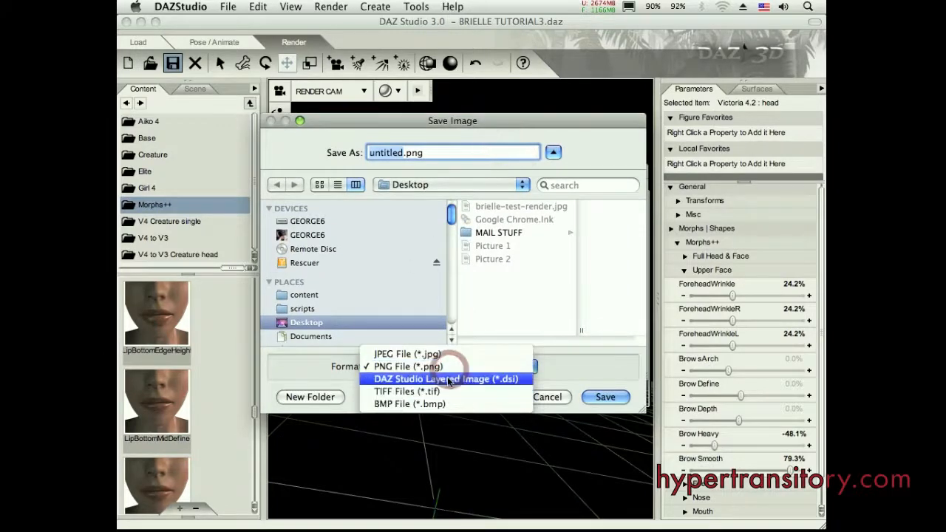
{"action": "mouse_move", "coordinate": [406, 355]}
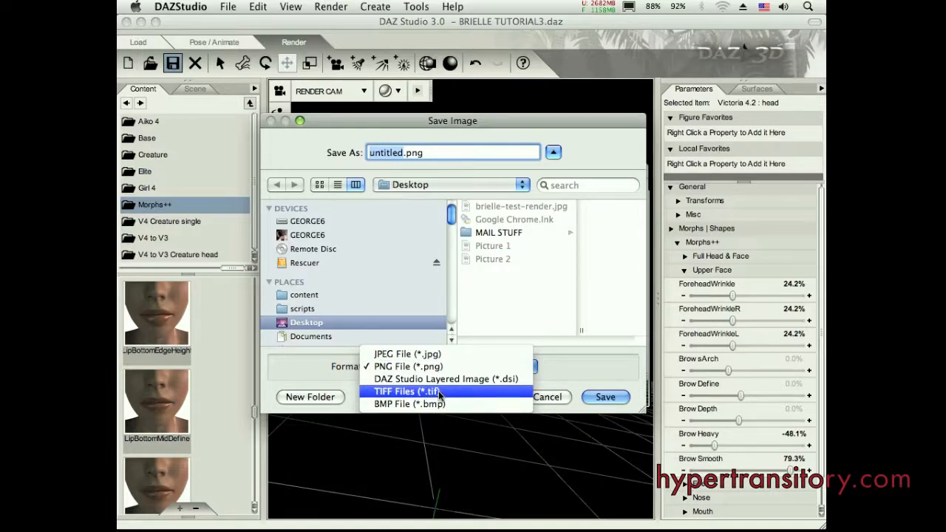
{"action": "mouse_move", "coordinate": [366, 398]}
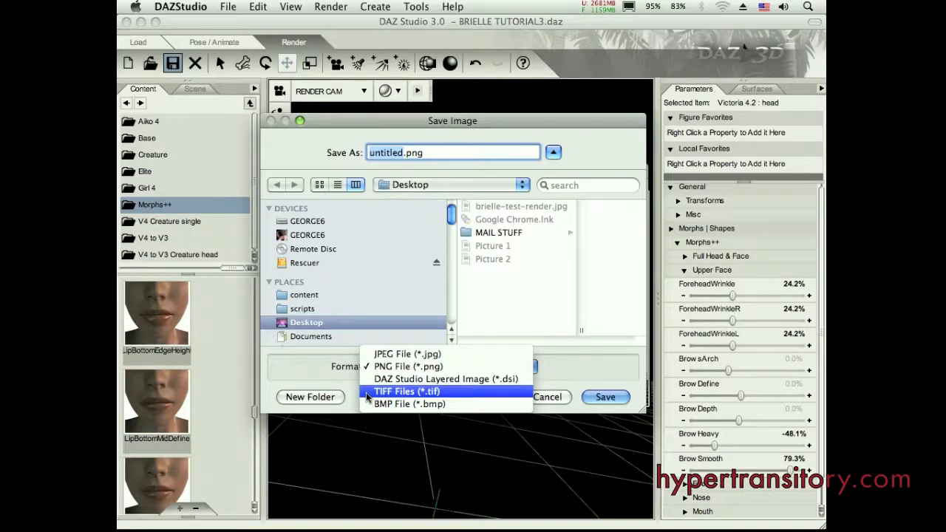
{"action": "mouse_move", "coordinate": [414, 397]}
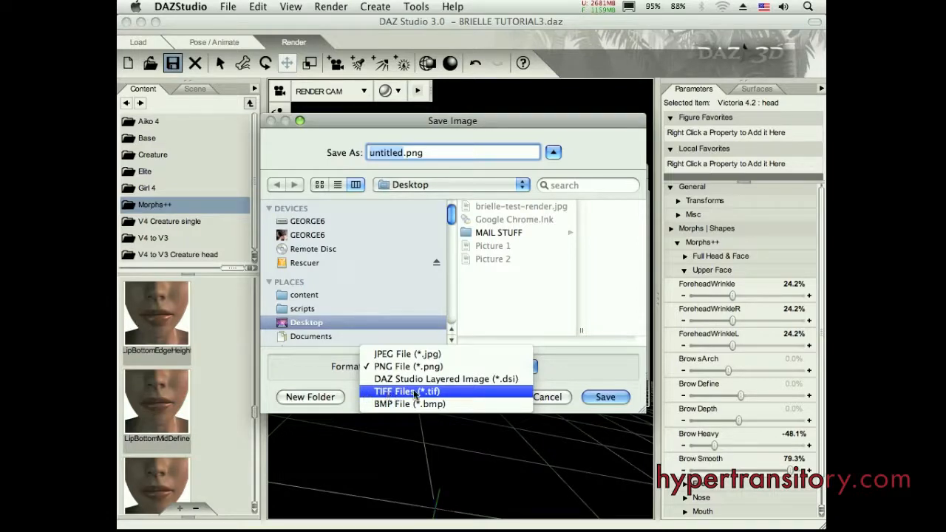
{"action": "mouse_move", "coordinate": [408, 404]}
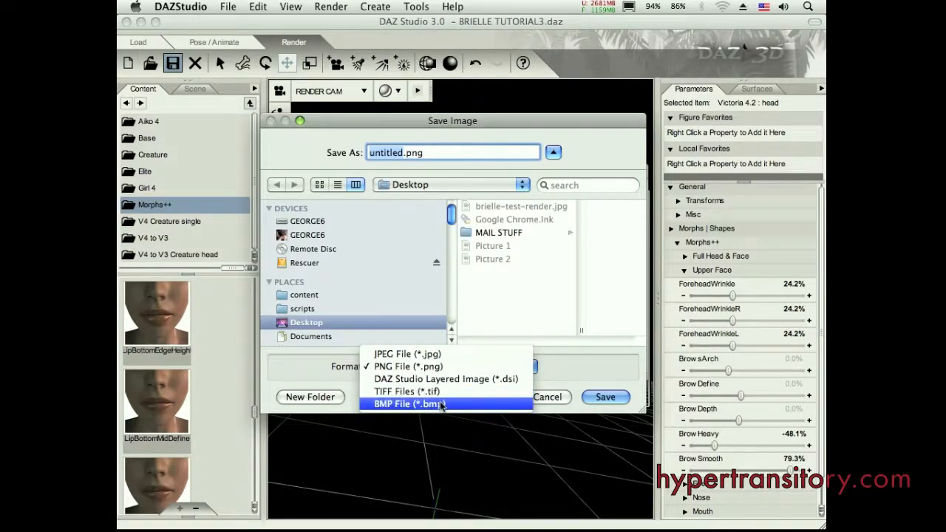
{"action": "mouse_move", "coordinate": [426, 390]}
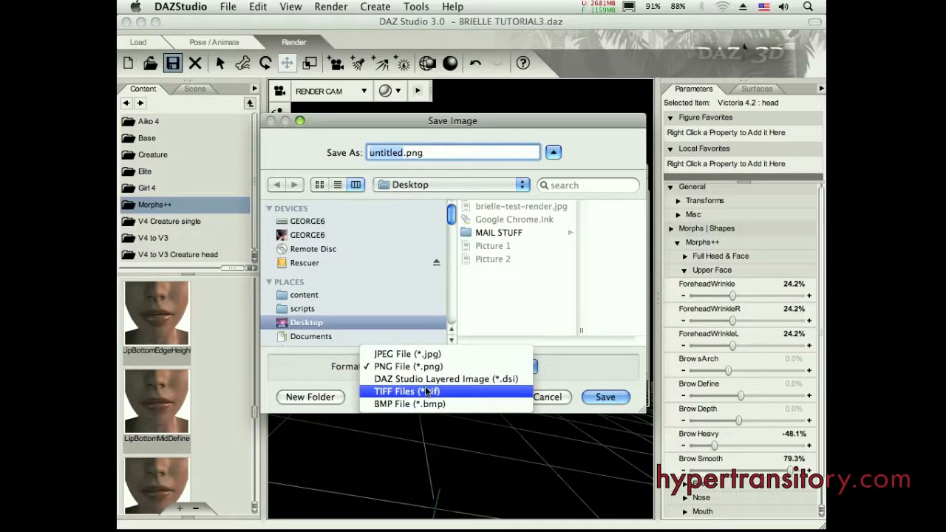
{"action": "mouse_move", "coordinate": [446, 379]}
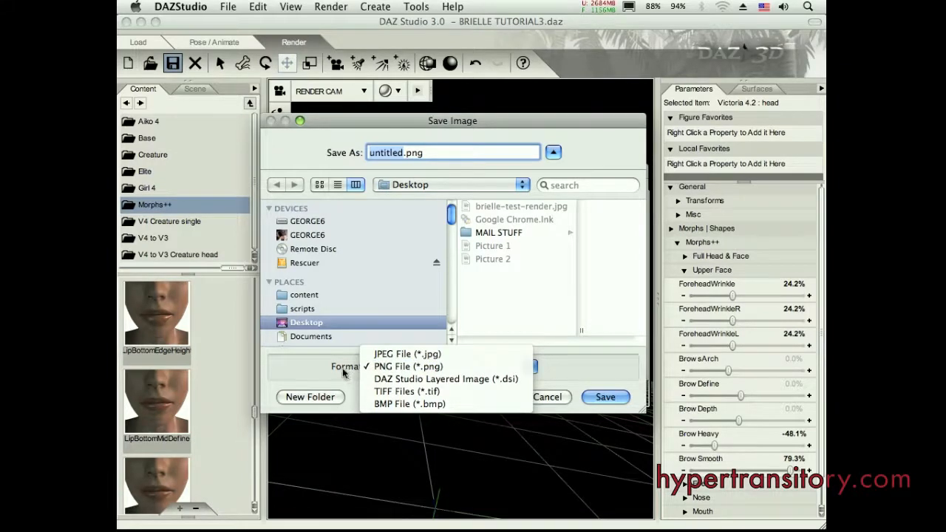
{"action": "left_click", "coordinate": [408, 366]}
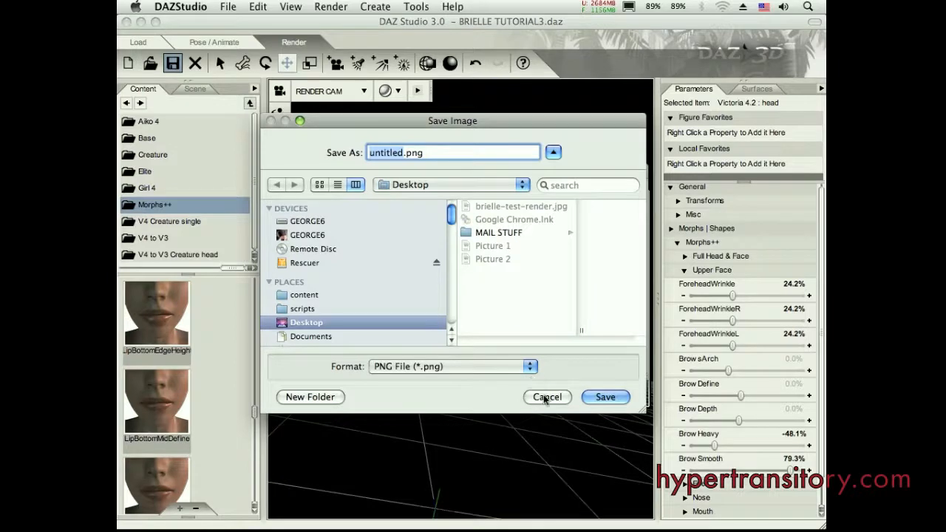
{"action": "mouse_move", "coordinate": [515, 259]}
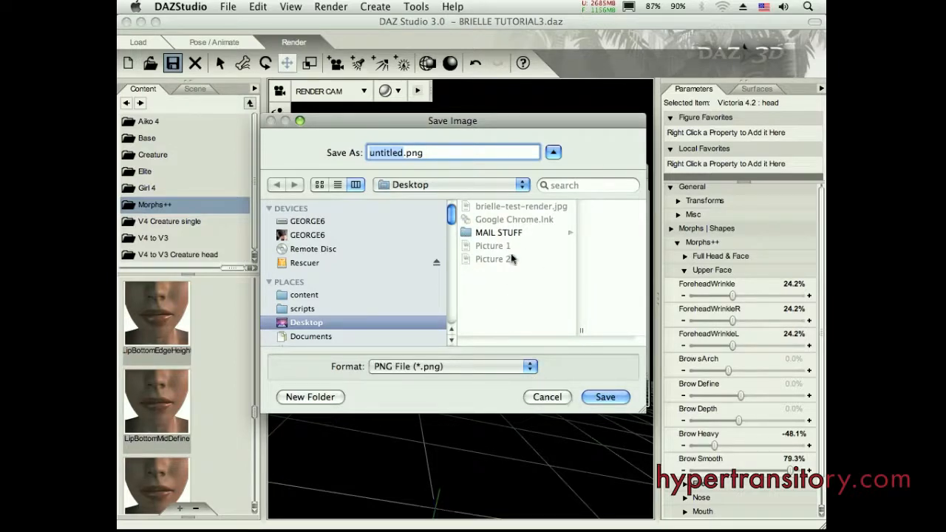
{"action": "left_click", "coordinate": [604, 396]}
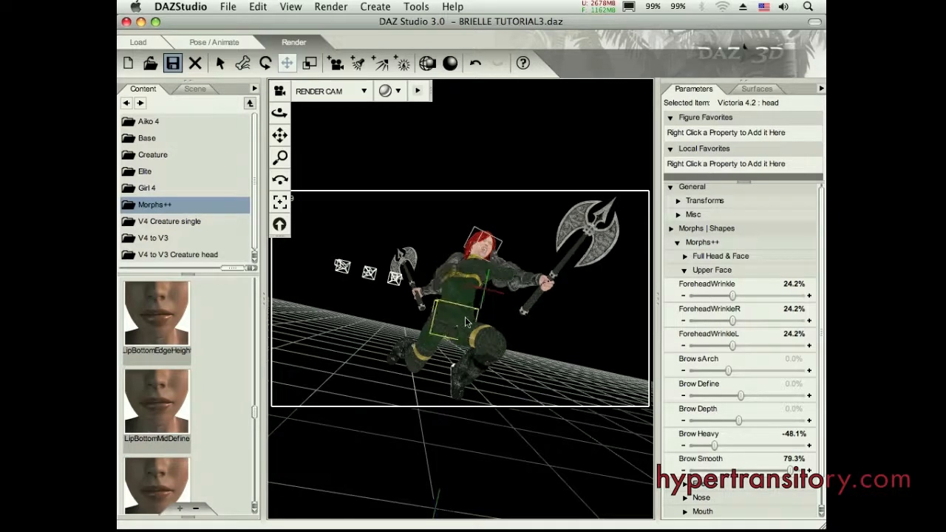
Switch from DAZ Studio to Preview with Cmd+Tab.
{"action": "key", "text": "Cmd+Tab"}
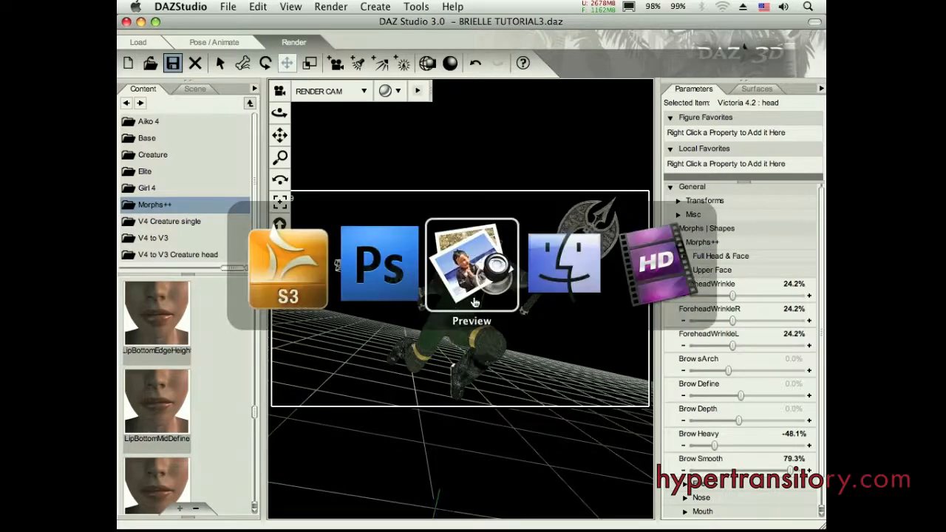